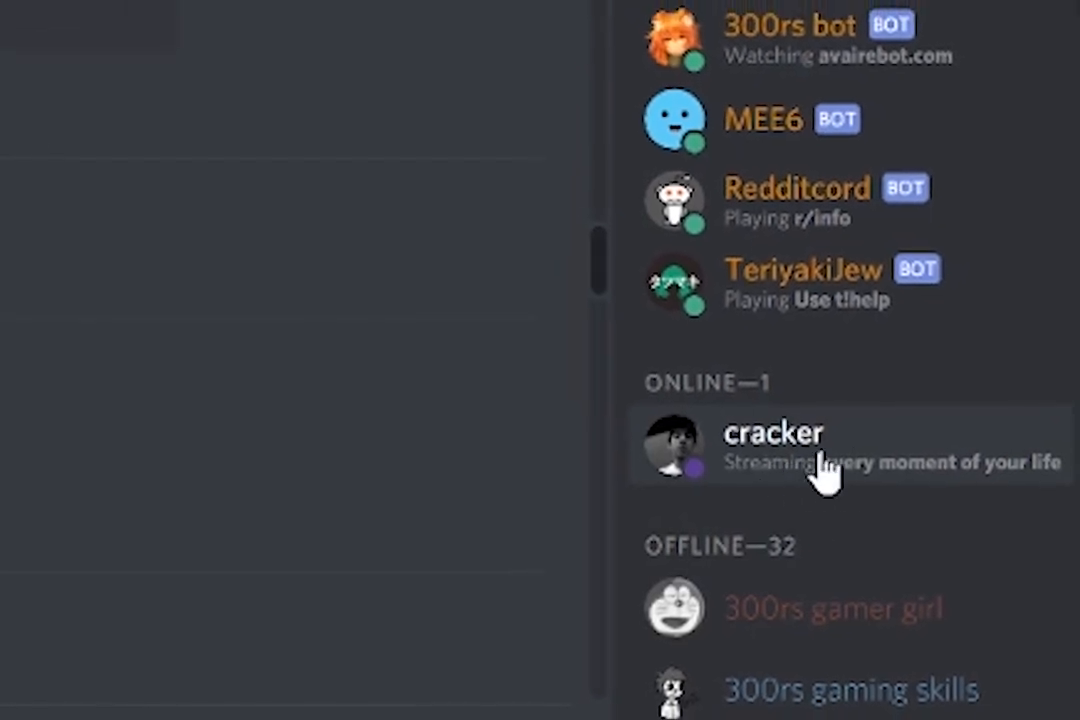
# Step: Open the profile popout of the Discord member shown Live on Twitch
pyautogui.scroll(-3)
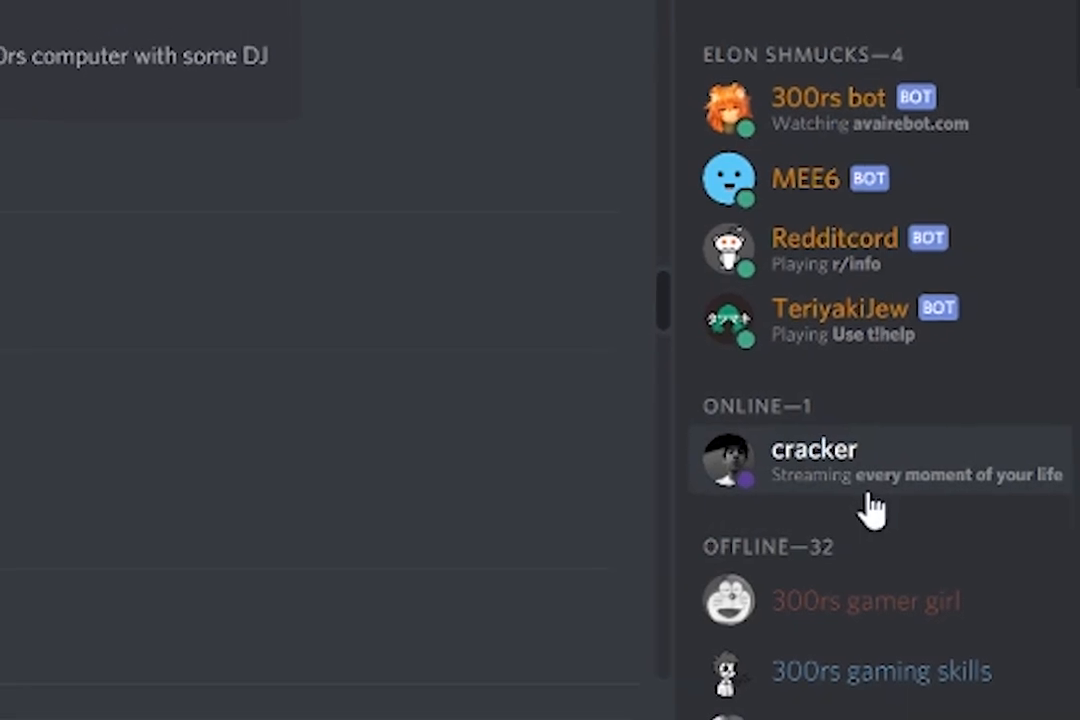
pyautogui.scroll(-3)
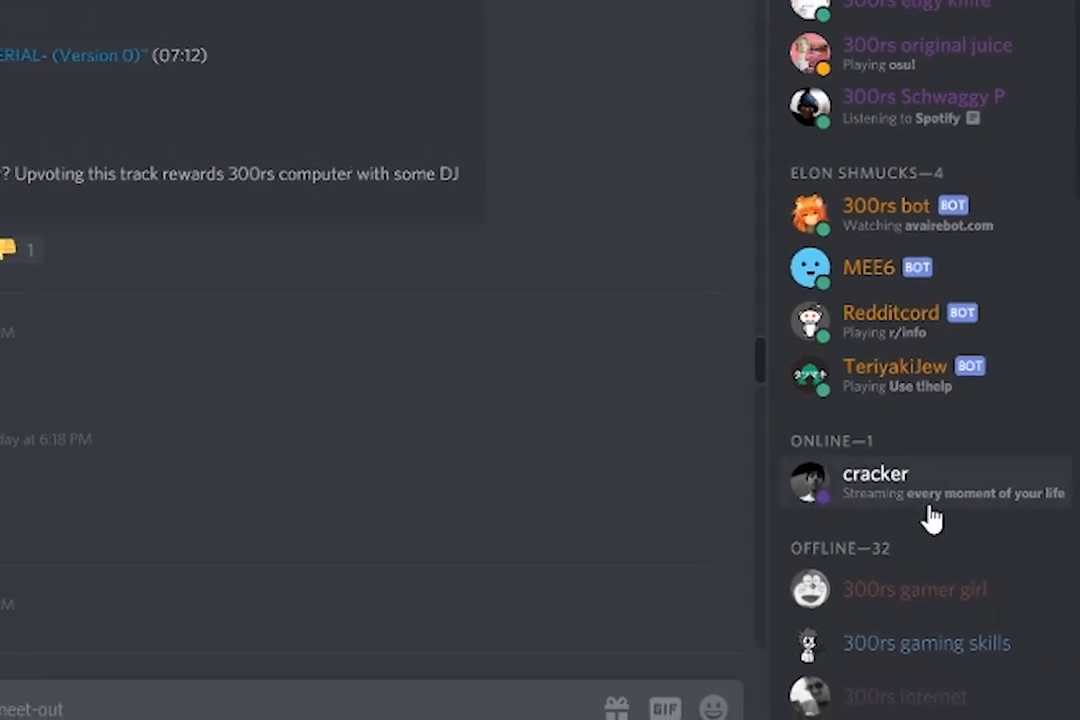
pyautogui.scroll(-3)
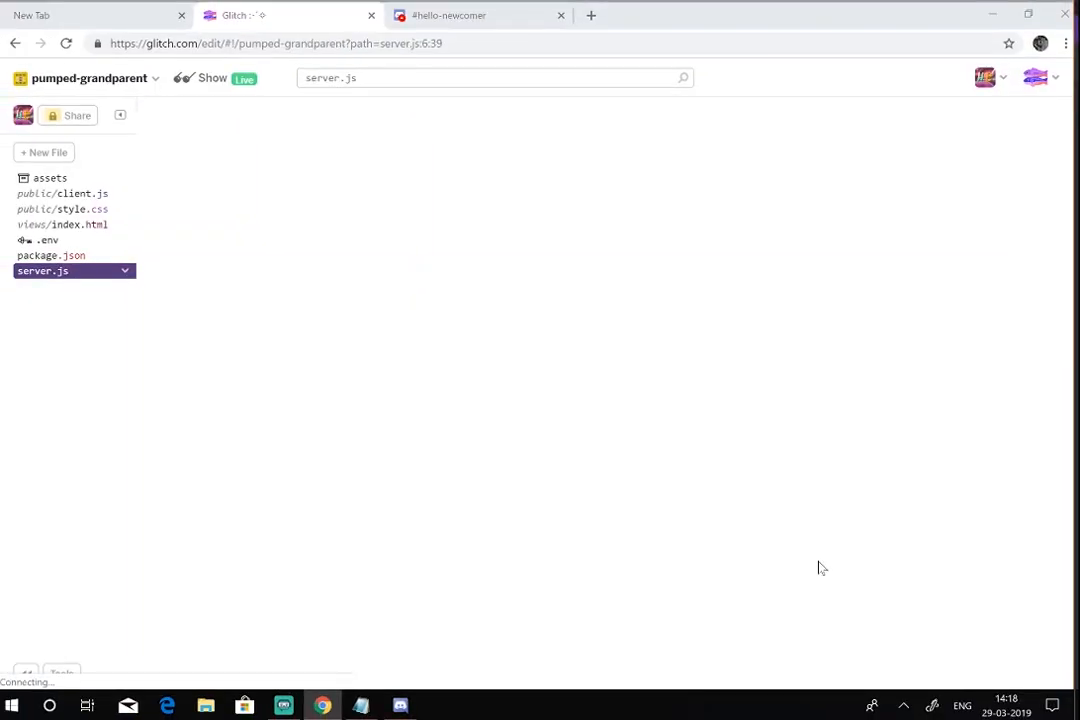
pyautogui.click(591, 15)
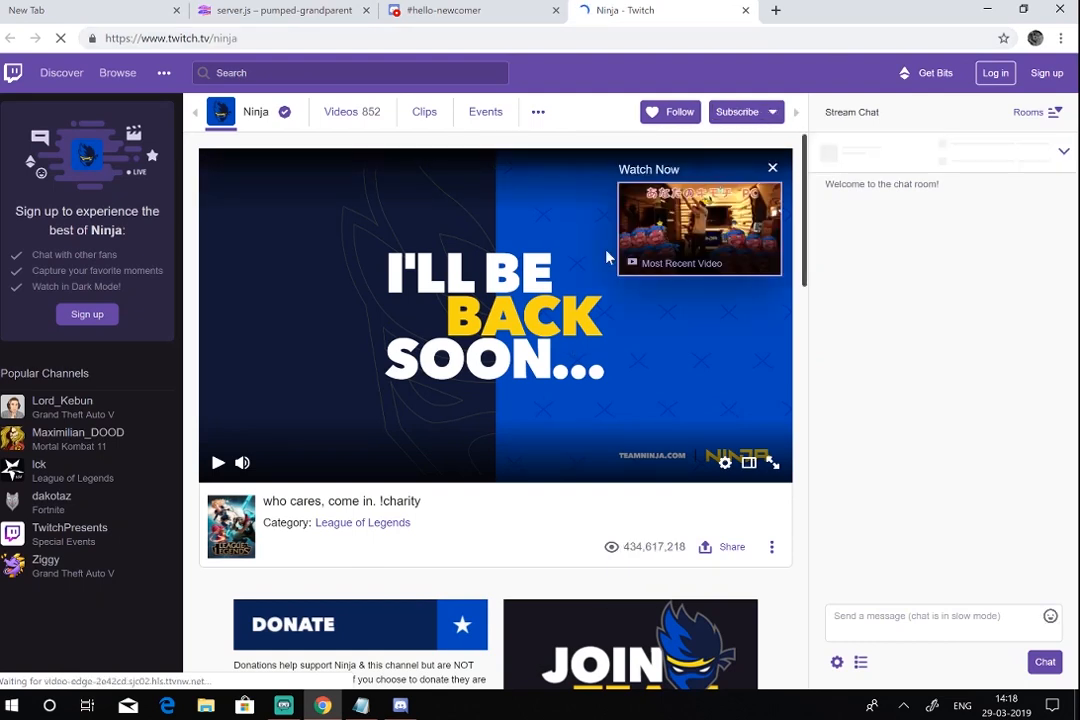
pyautogui.click(399, 706)
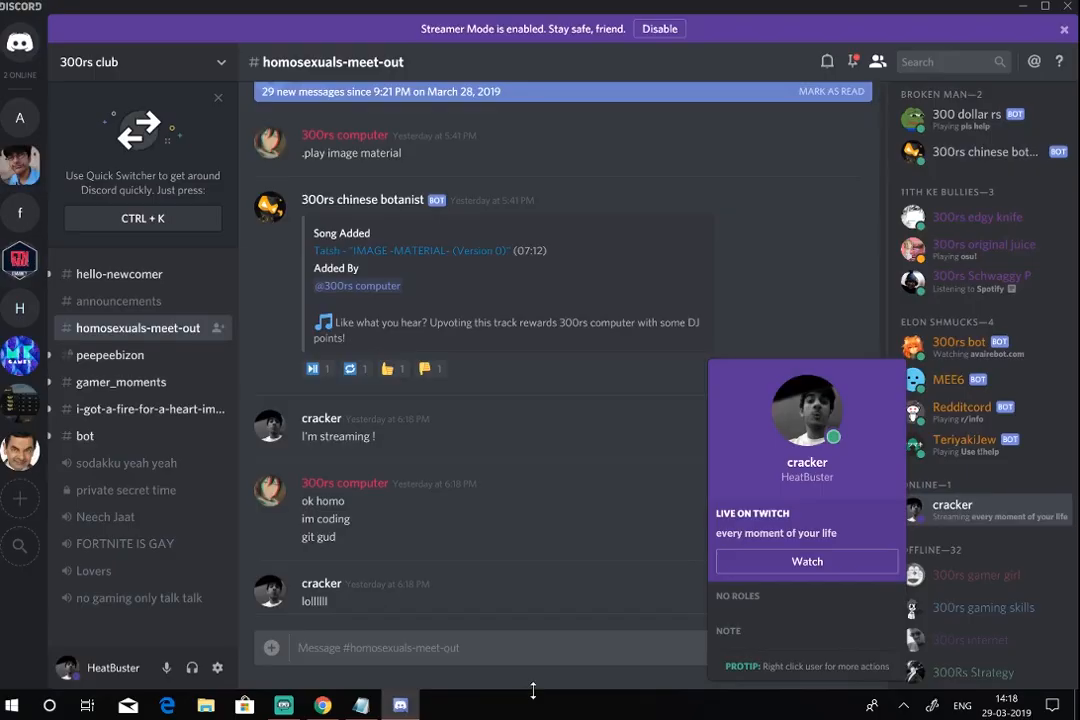
# Step: Dismiss the streaming member's profile popout, returning to the channel view
pyautogui.click(806, 561)
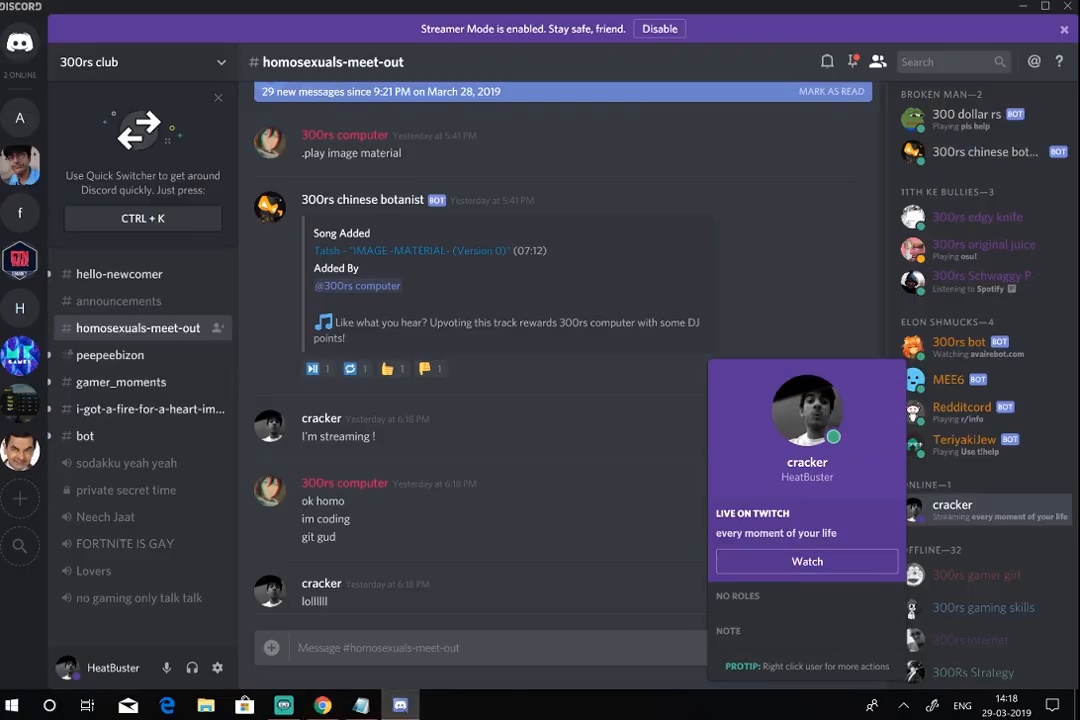
pyautogui.moveTo(1020, 532)
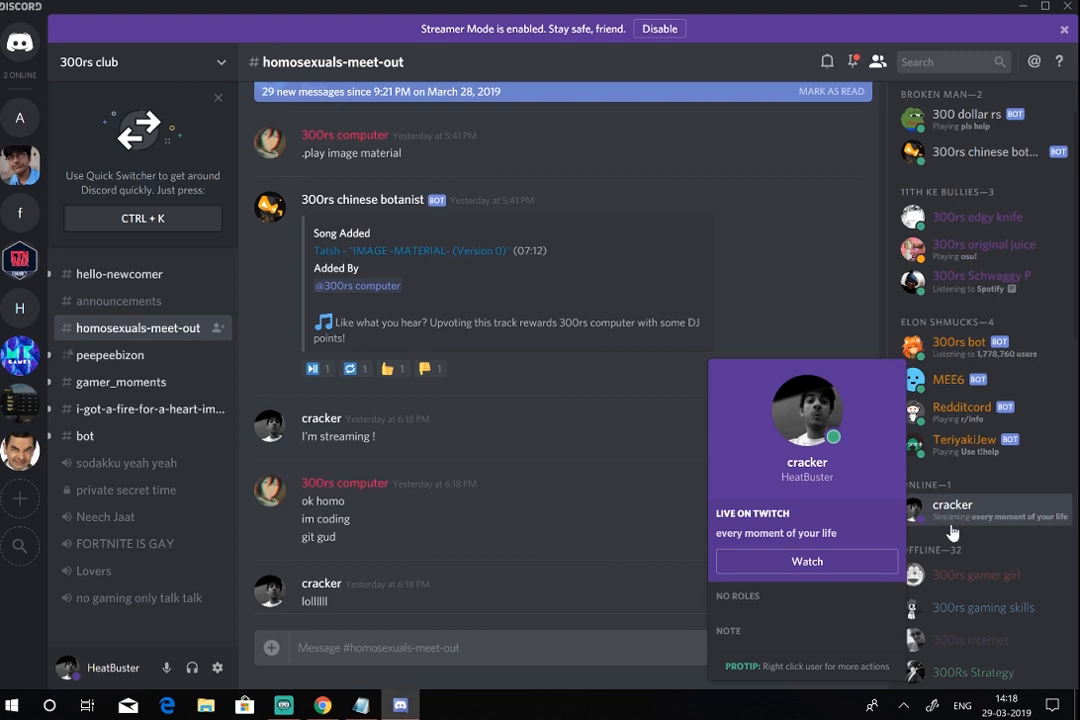
pyautogui.click(630, 497)
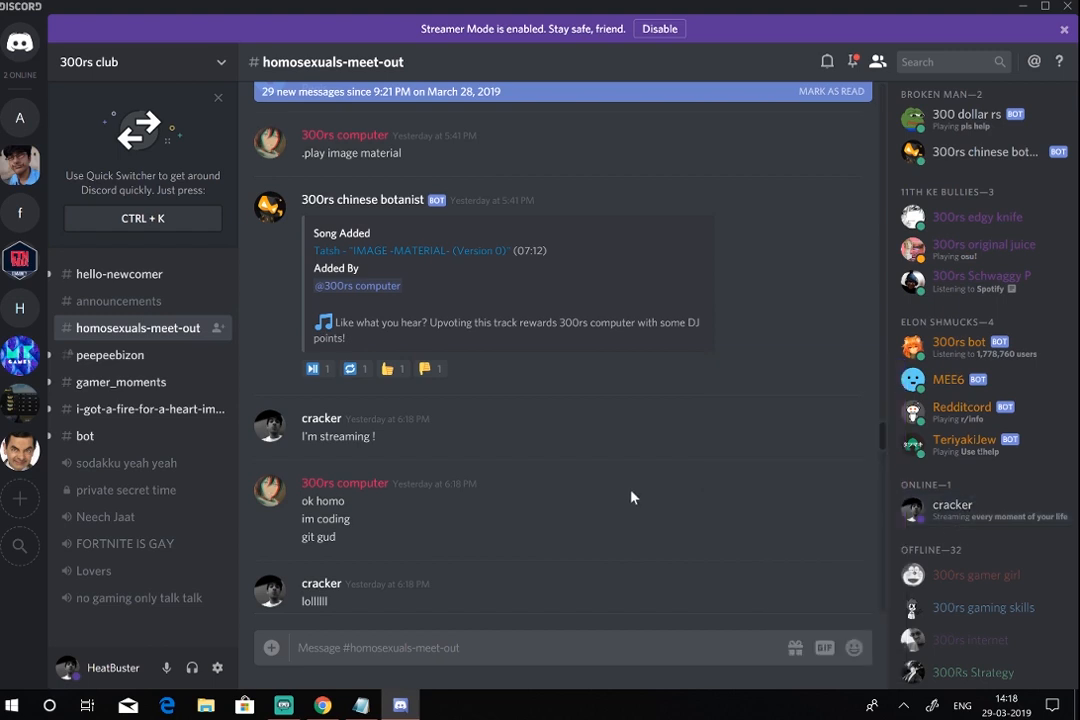
pyautogui.moveTo(1020, 18)
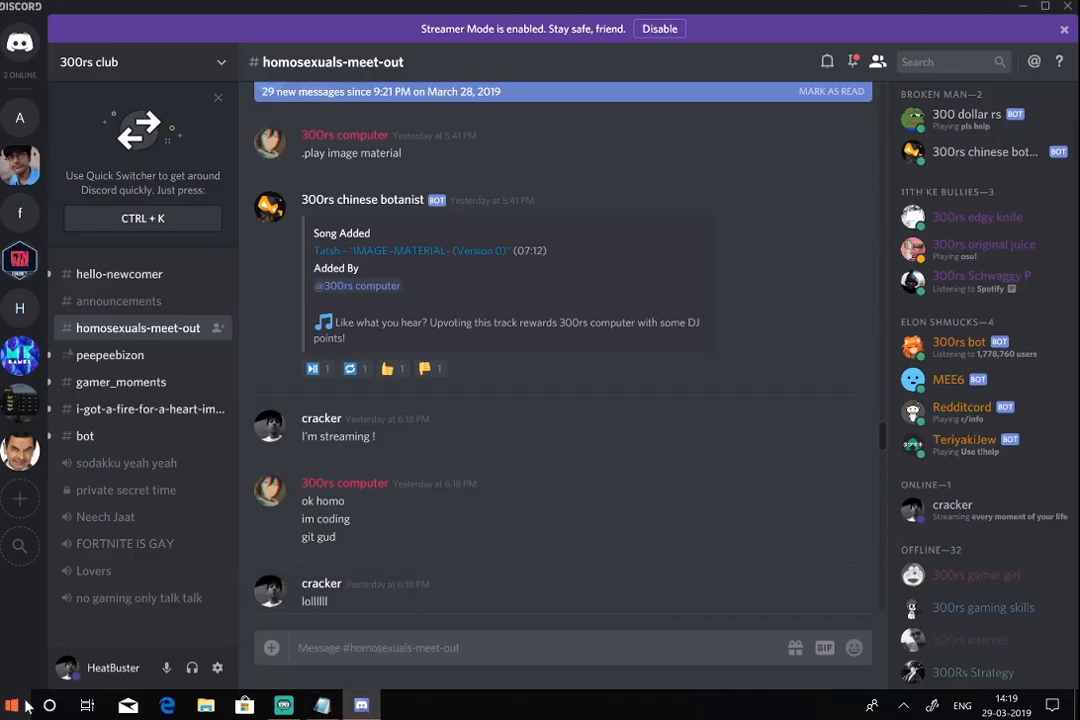
# Step: Maximize Streaming Status.txt in Notepad, copy the whole script, and switch to Chrome
pyautogui.click(48, 705)
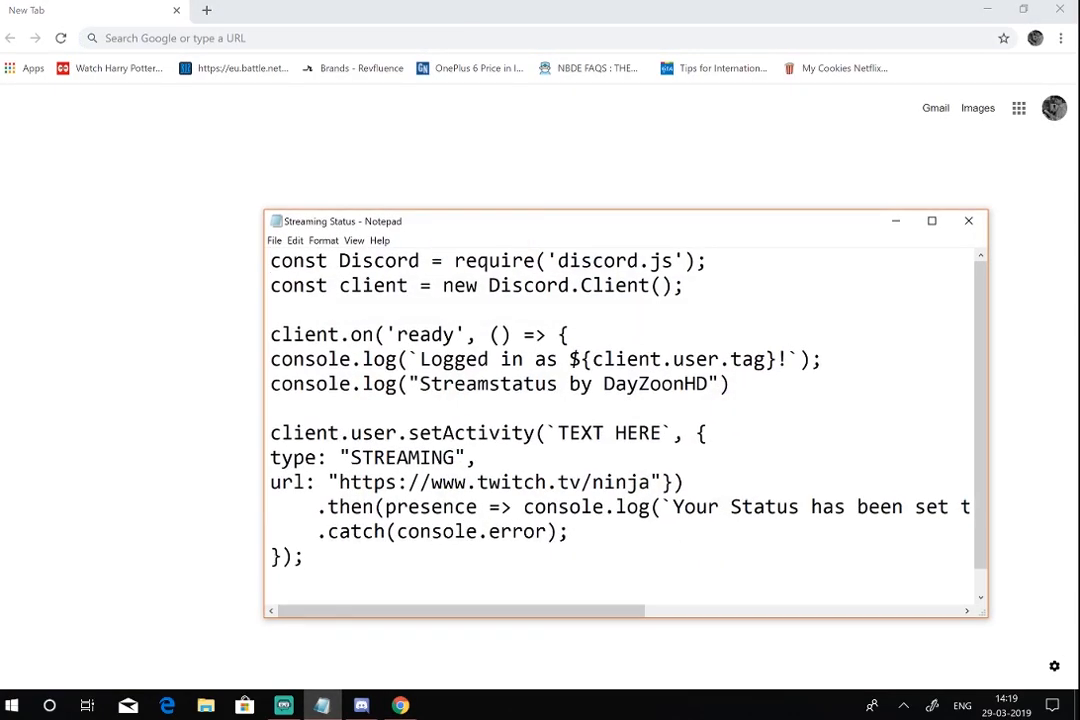
pyautogui.click(931, 221)
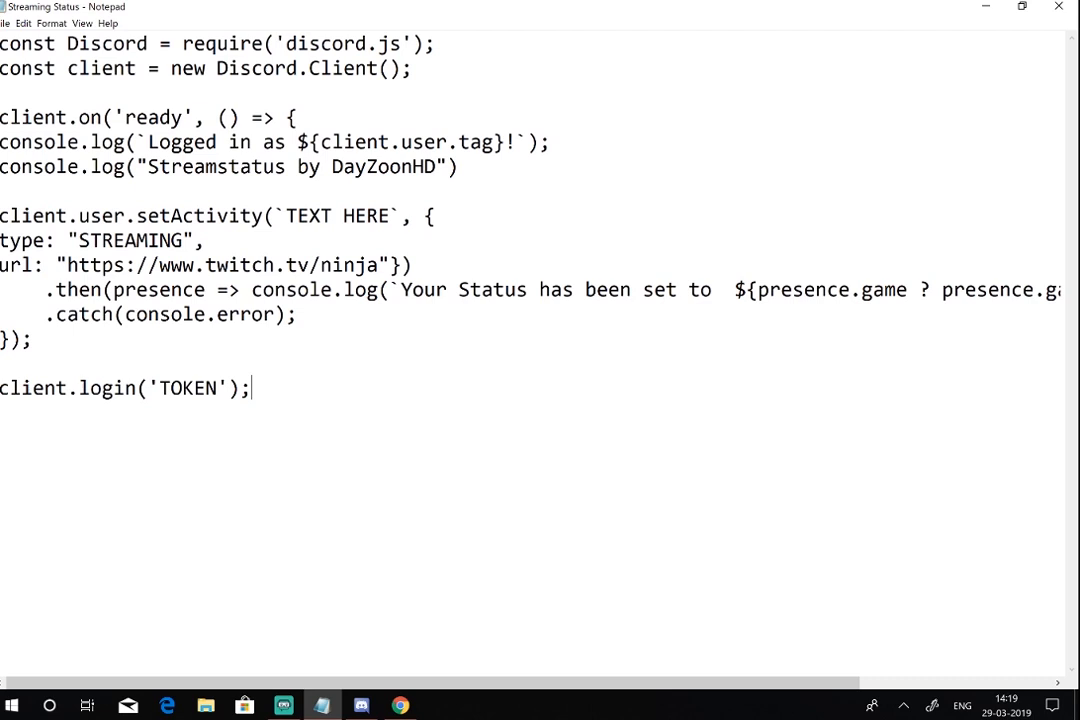
pyautogui.press('ctrl+a')
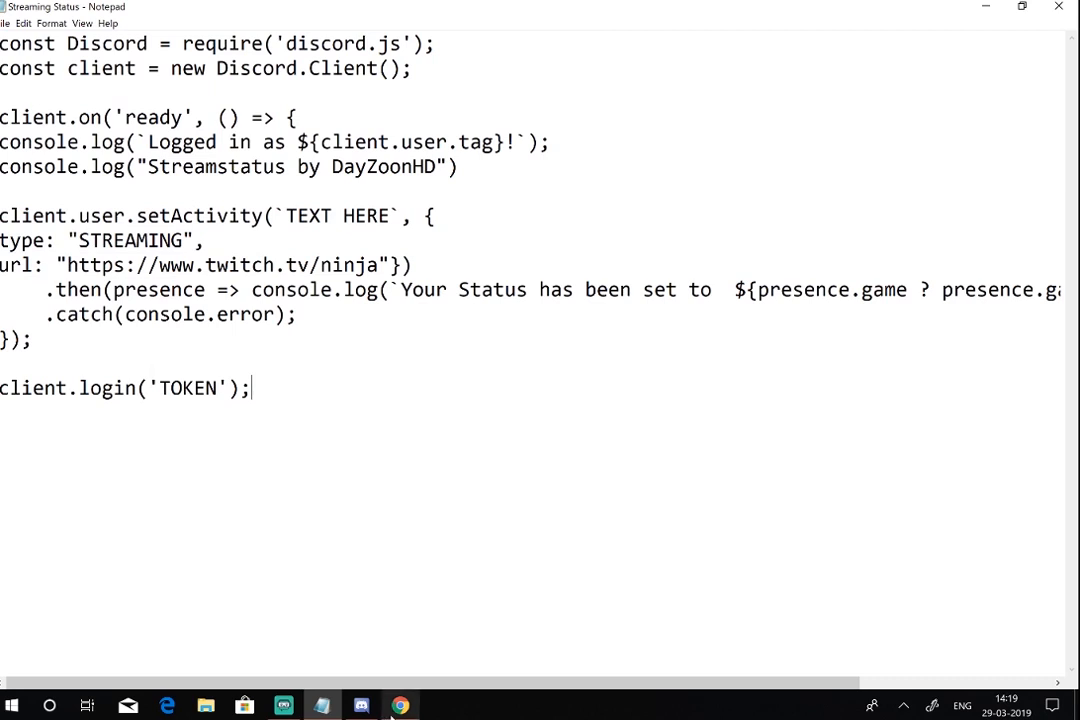
pyautogui.click(399, 706)
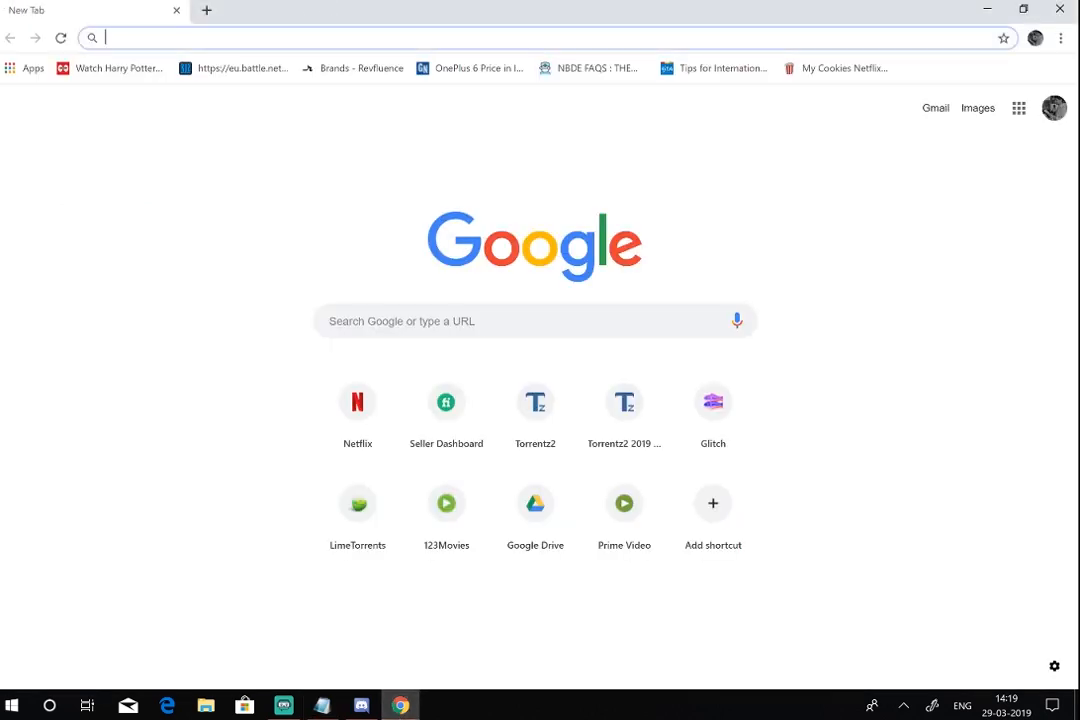
# Step: Go to glitch.com and sign in with a Google account
pyautogui.write('glith')
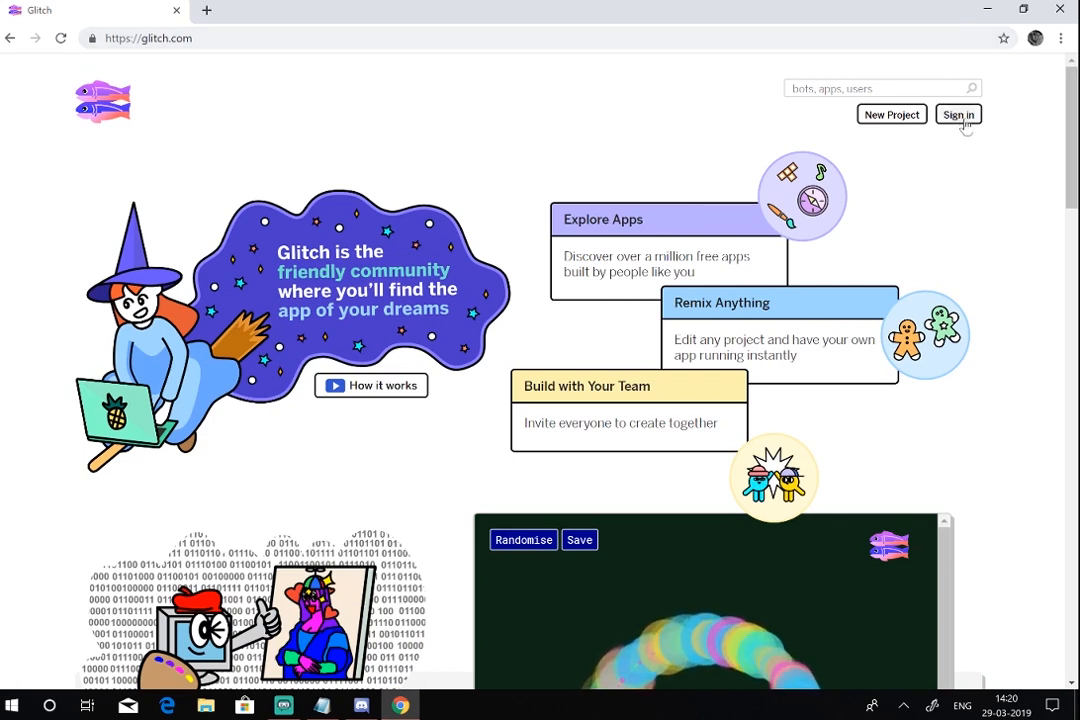
pyautogui.click(957, 114)
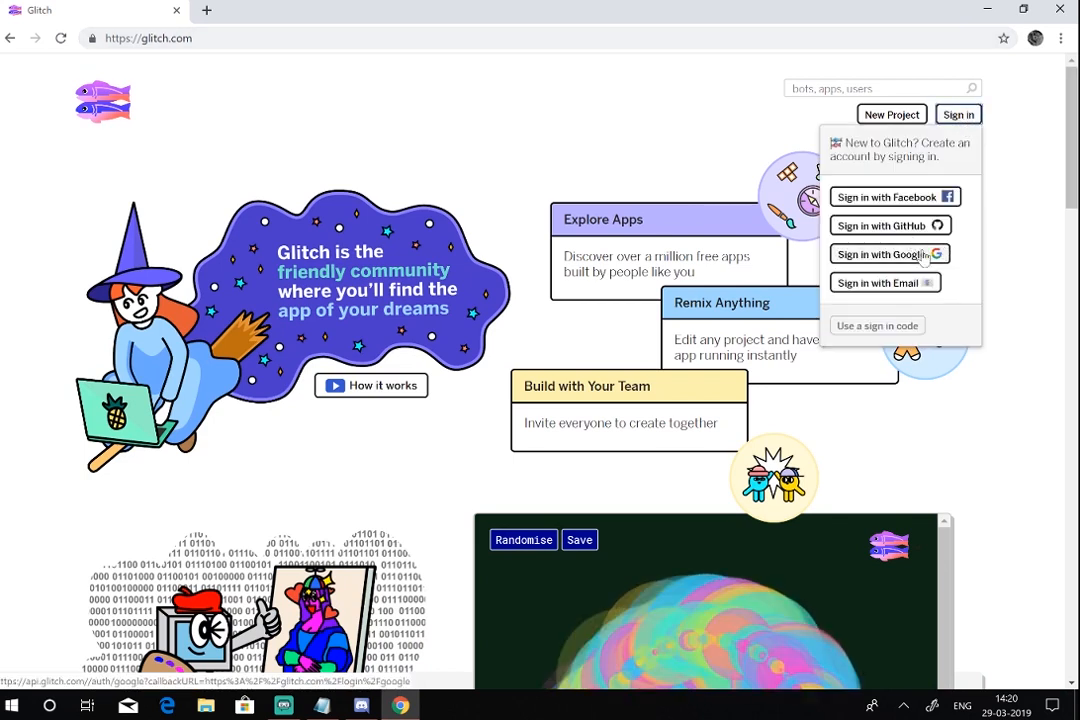
pyautogui.click(884, 253)
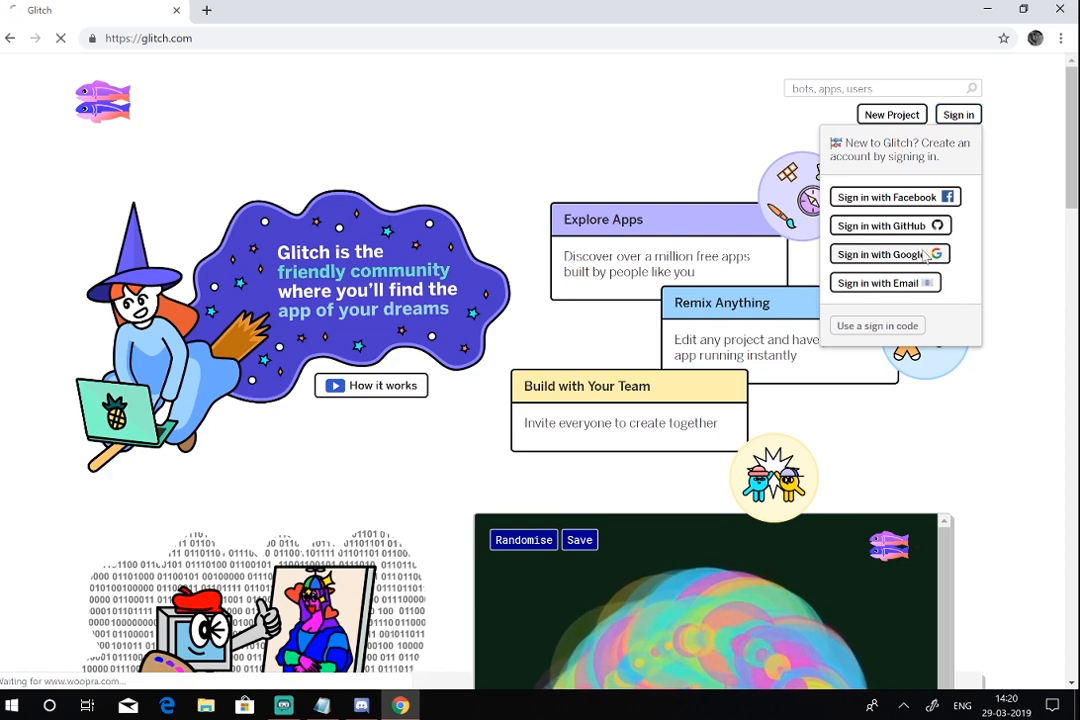
pyautogui.click(884, 253)
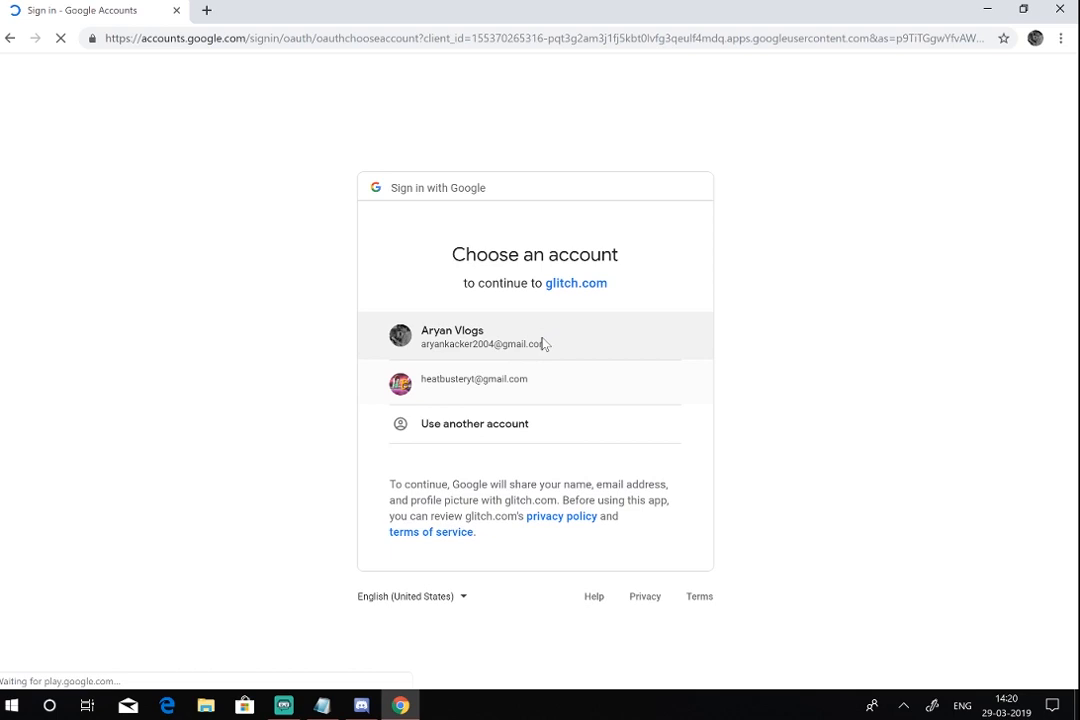
pyautogui.click(452, 337)
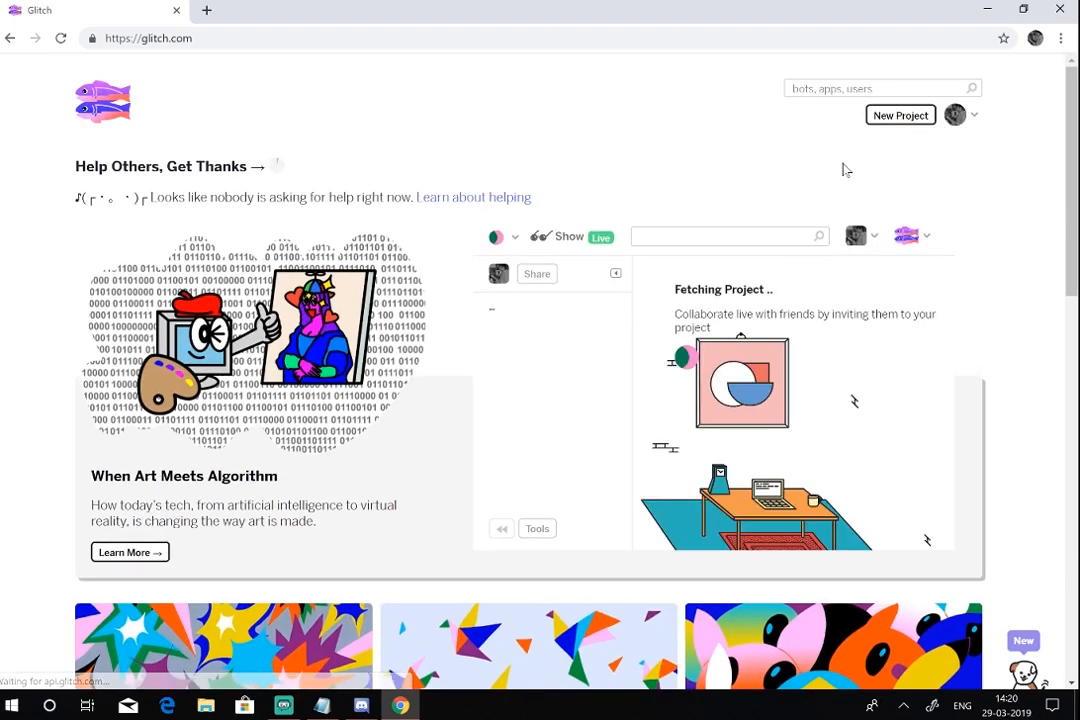
# Step: Create a new Glitch project and delete its README.md file
pyautogui.click(899, 114)
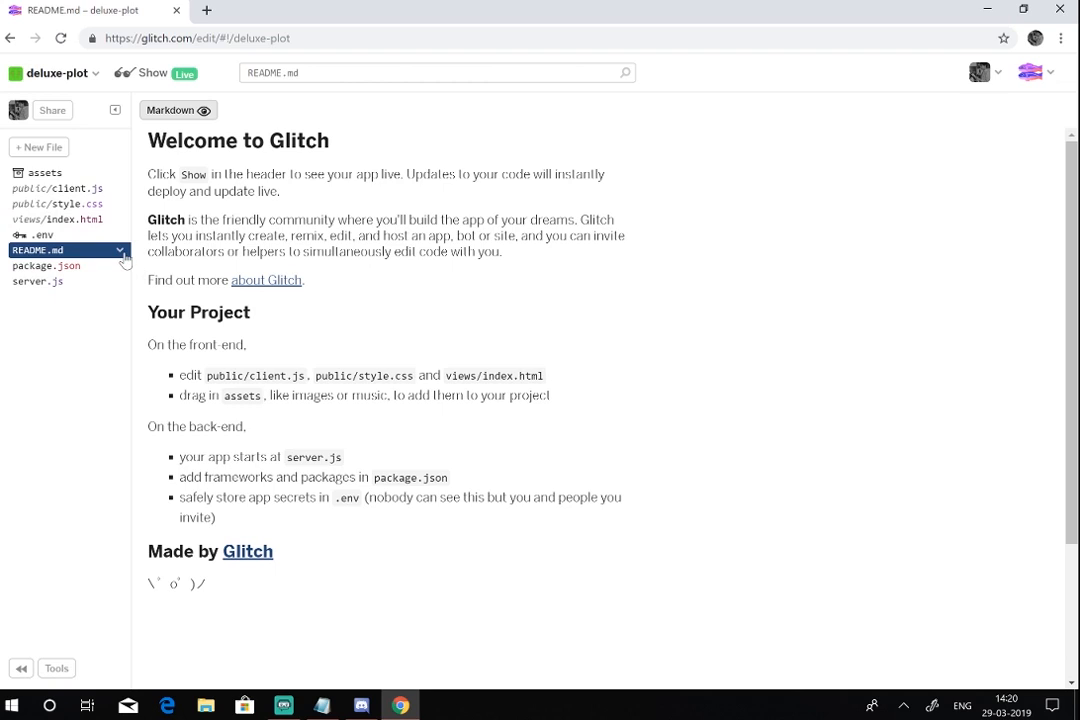
pyautogui.click(143, 325)
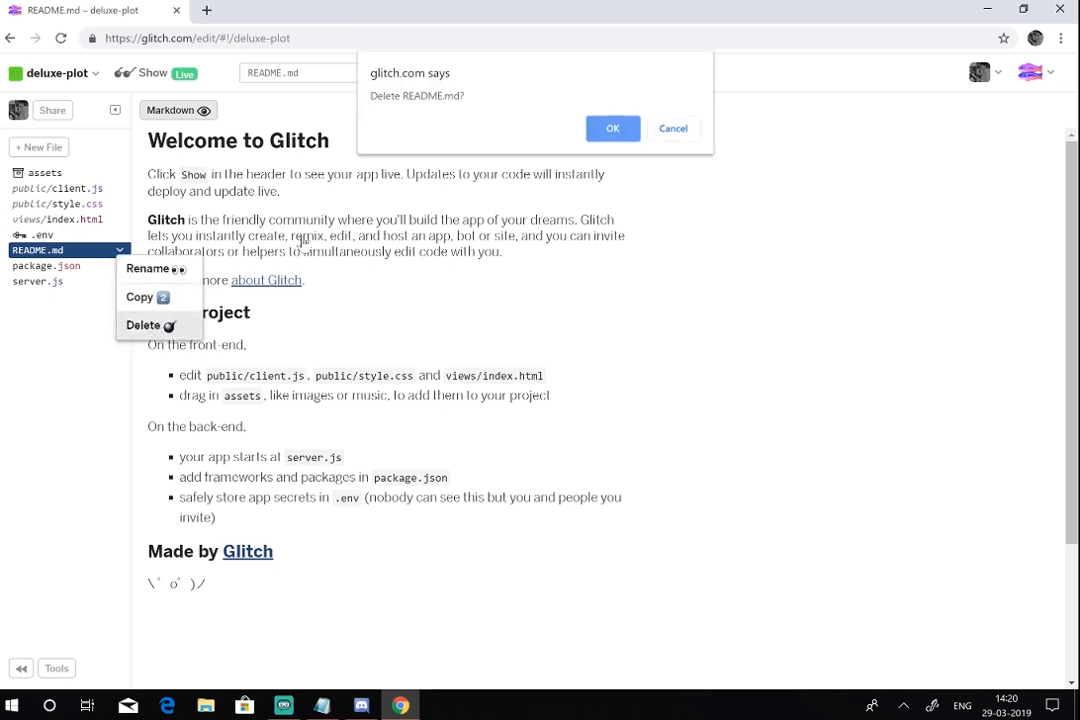
pyautogui.click(612, 128)
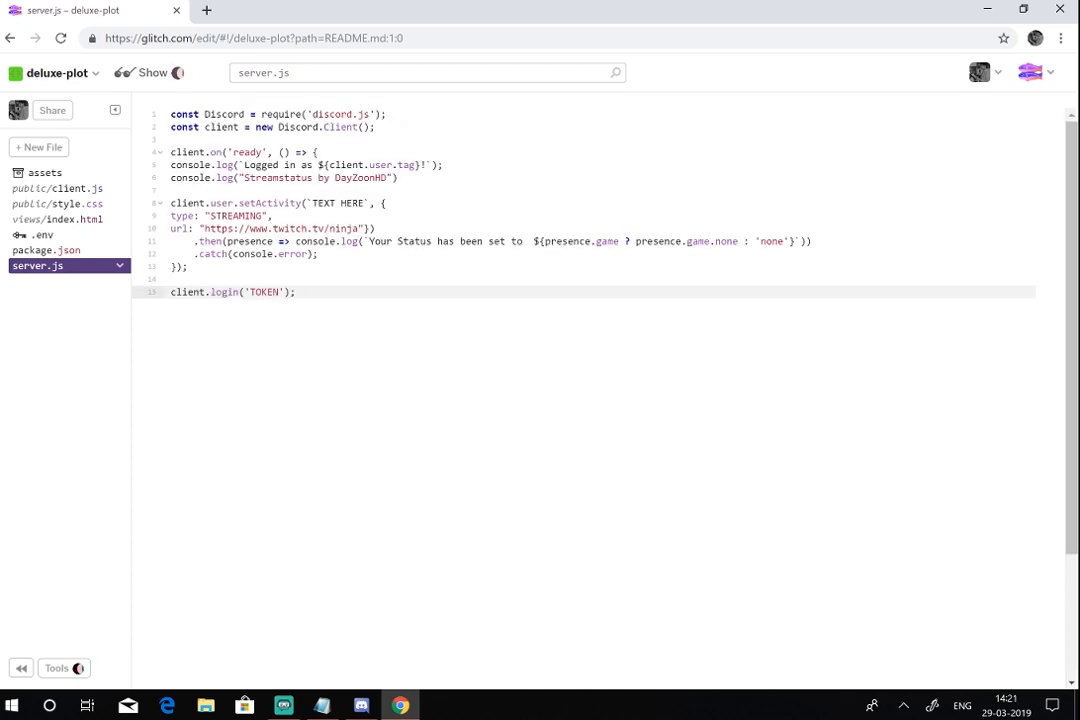
# Step: Place the cursor in the TOKEN placeholder of server.js, then open package.json
pyautogui.click(178, 72)
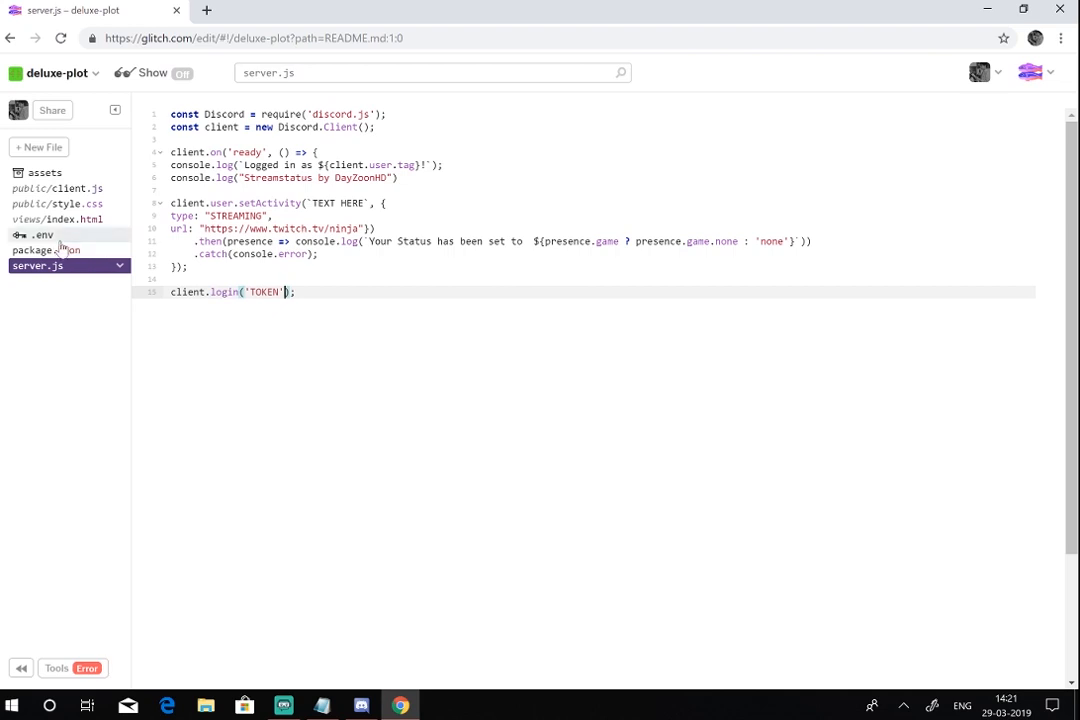
pyautogui.click(45, 249)
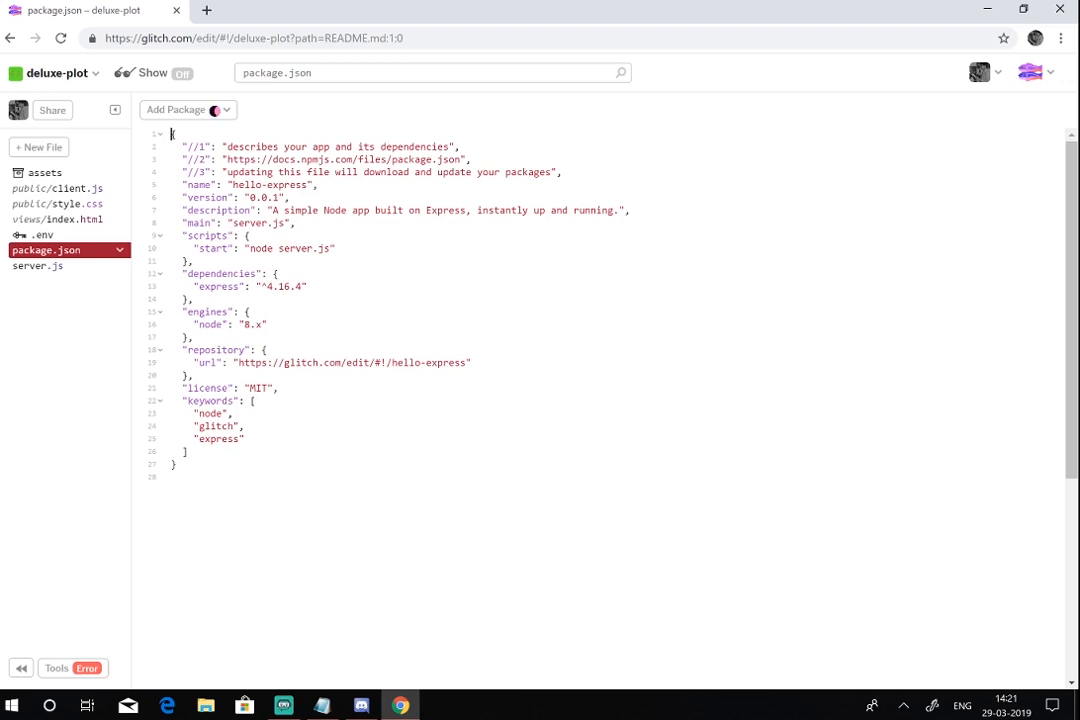
# Step: Search npm packages for 'discord' and add the discord package to dependencies
pyautogui.click(180, 110)
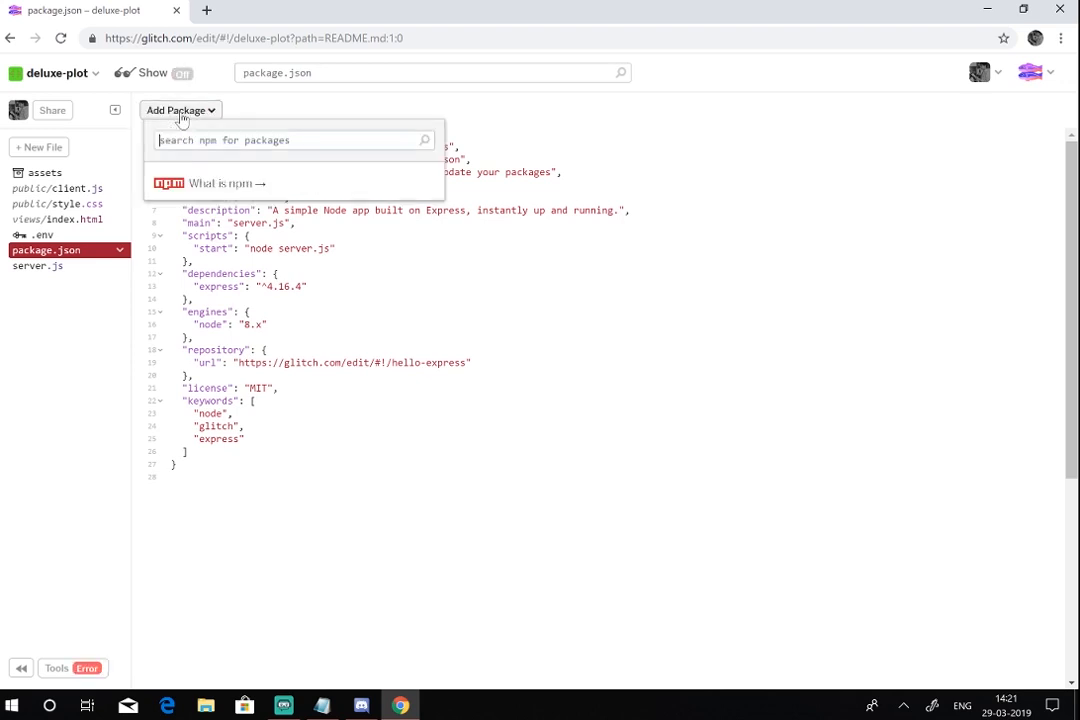
pyautogui.write('dis')
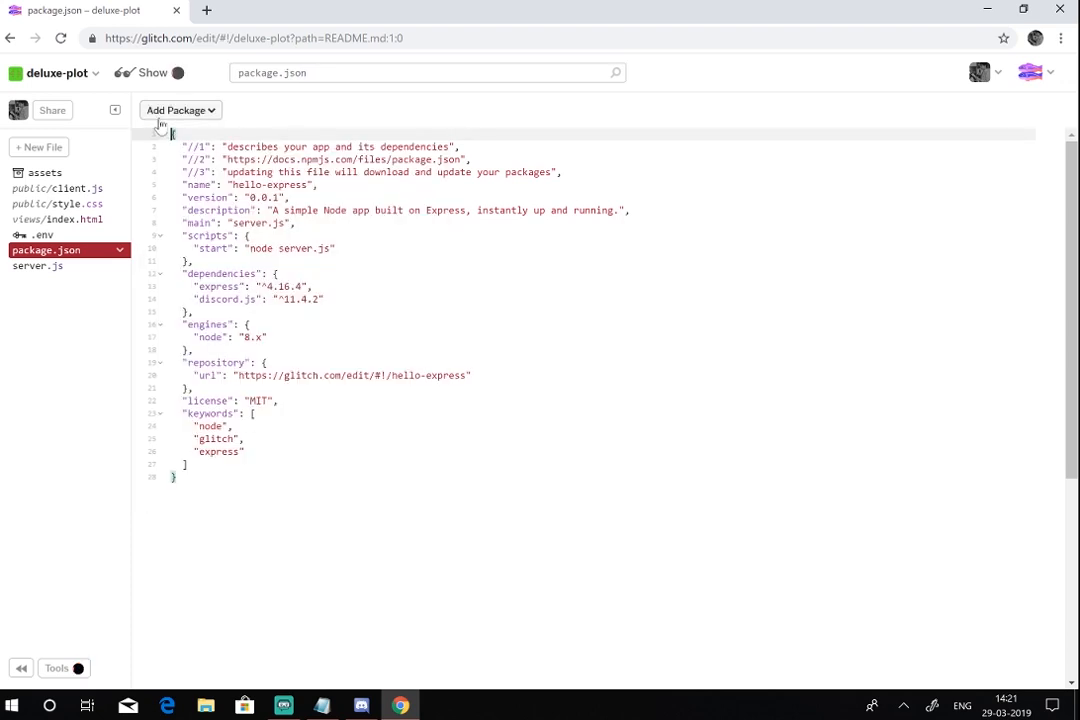
pyautogui.click(180, 110)
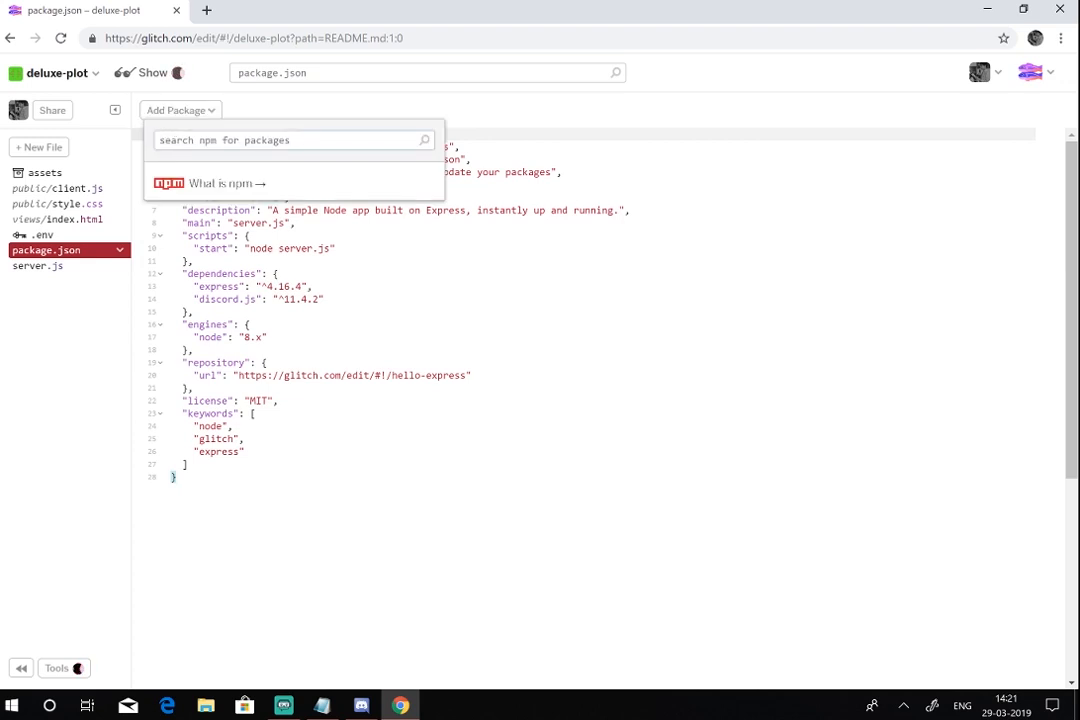
pyautogui.write('dicord')
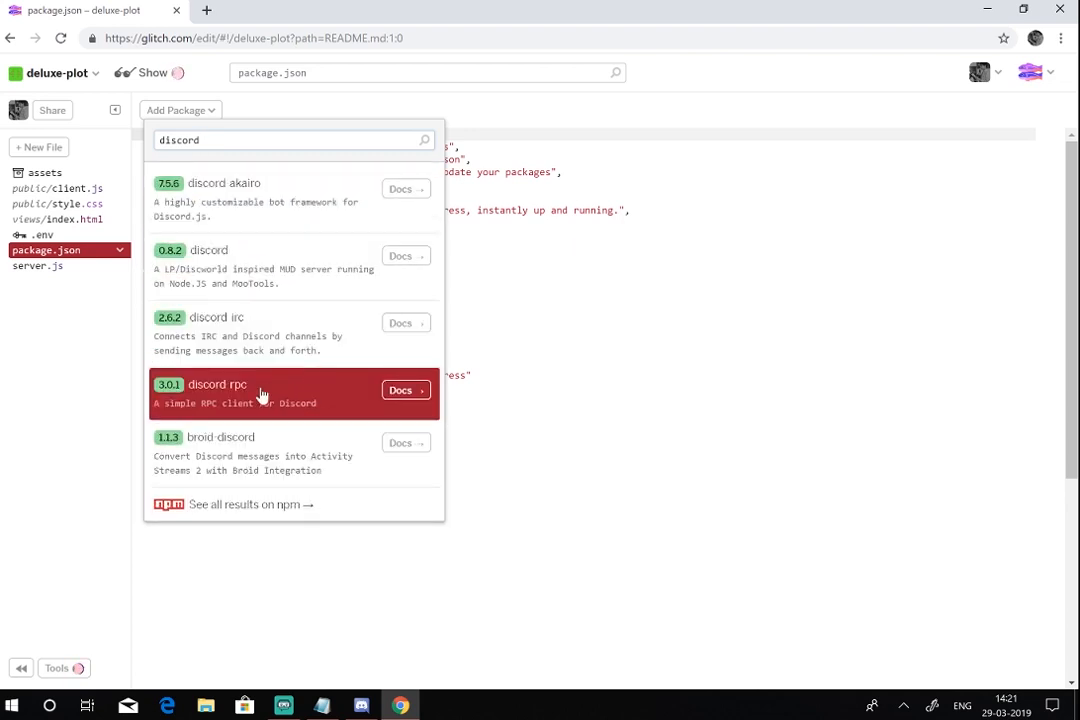
pyautogui.moveTo(283, 280)
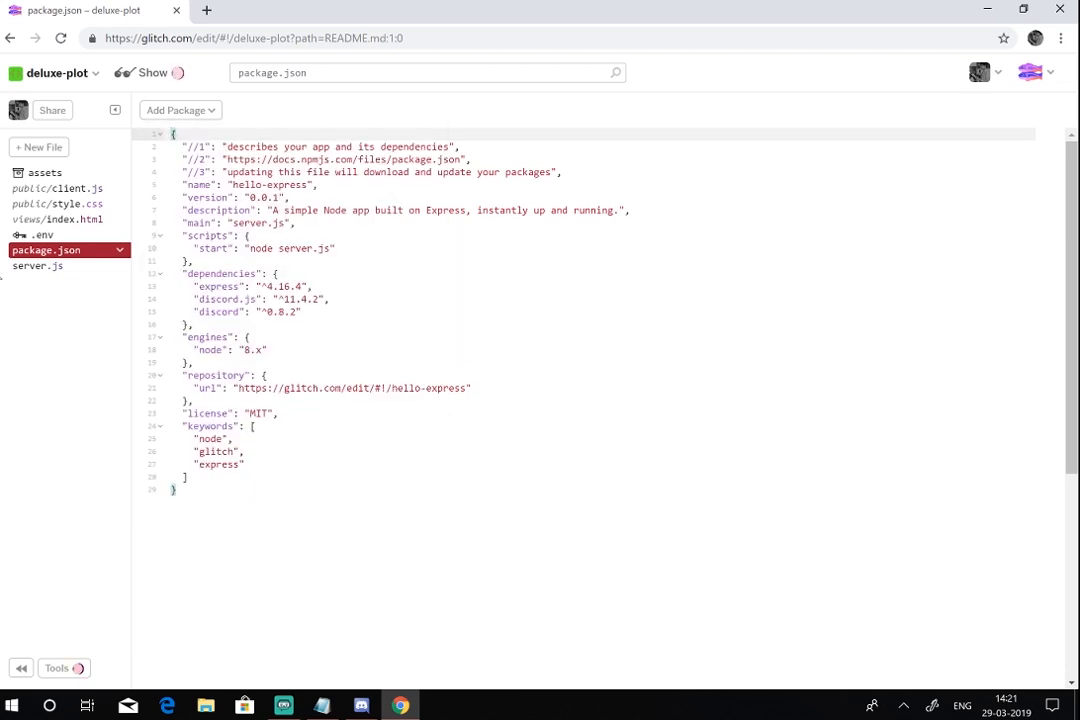
# Step: Open server.js in Glitch and start a new browser tab for Discord
pyautogui.click(38, 265)
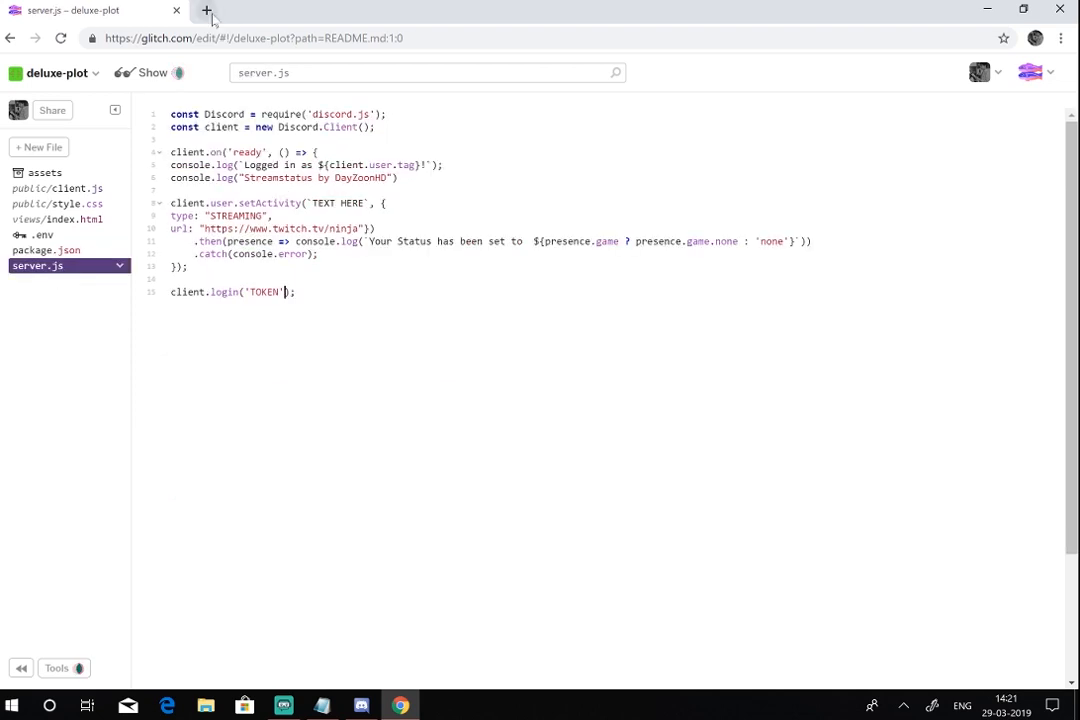
pyautogui.click(207, 10)
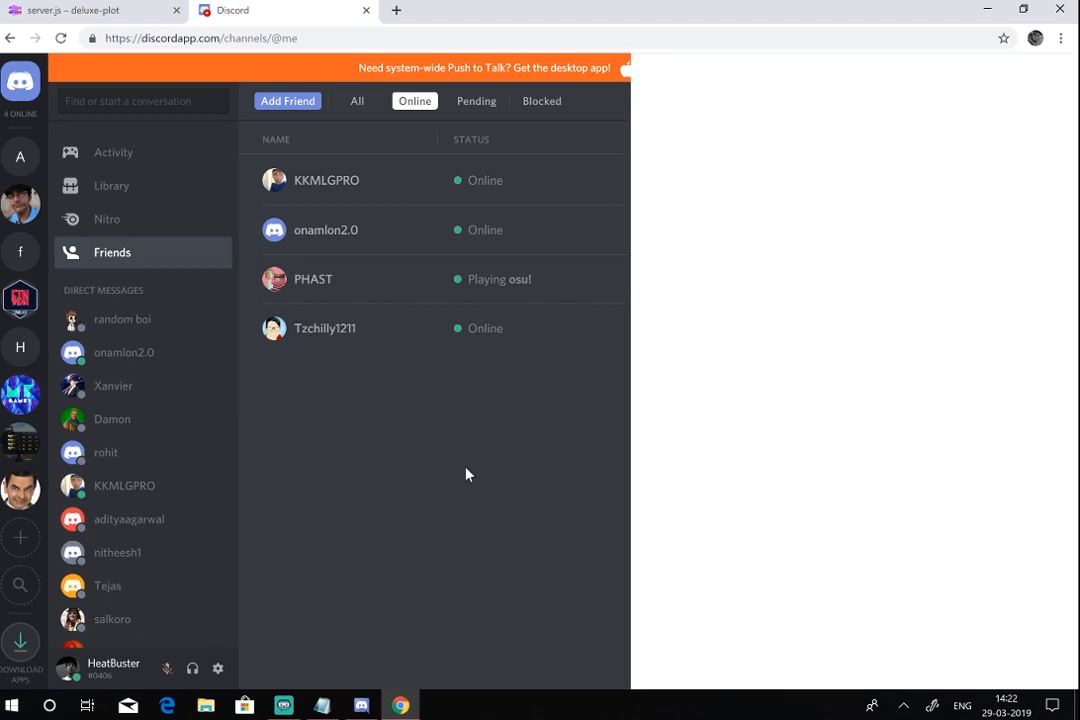
# Step: Inspect Discord's Local Storage in developer tools to retrieve the account token
pyautogui.press('F12')
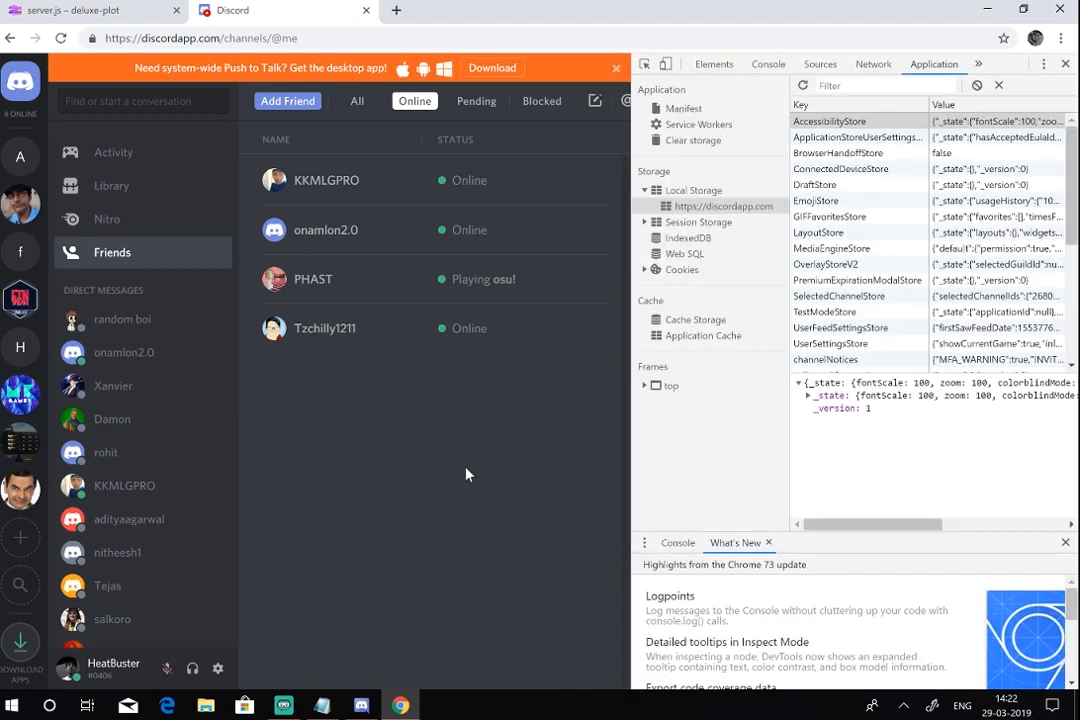
pyautogui.click(723, 206)
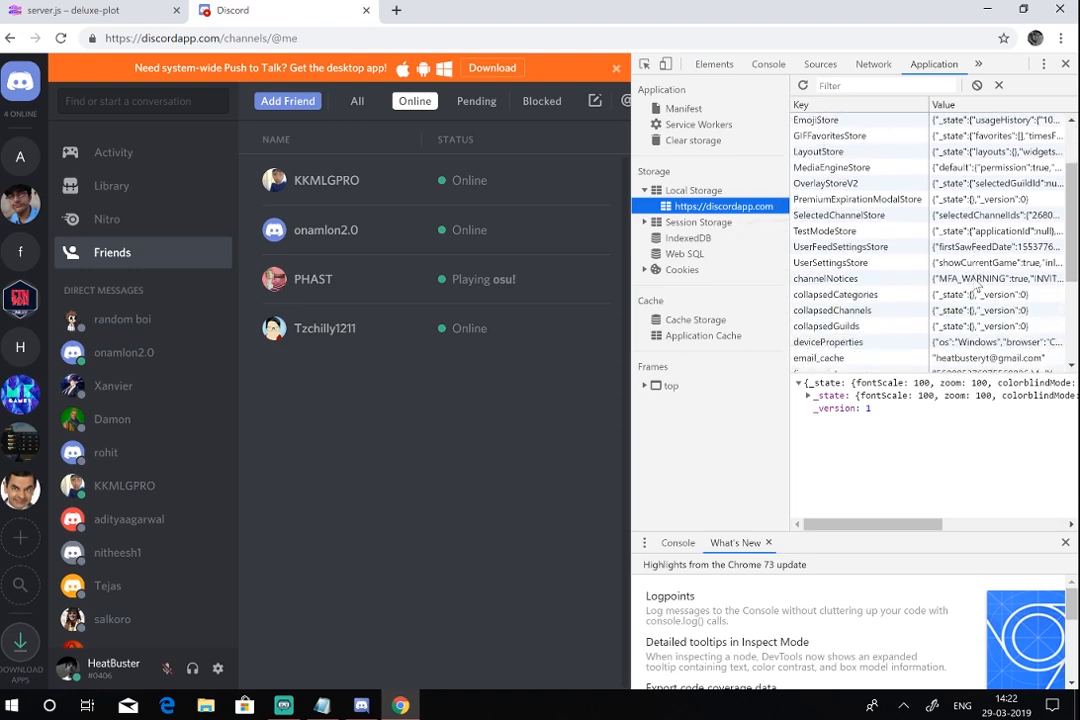
pyautogui.scroll(-3)
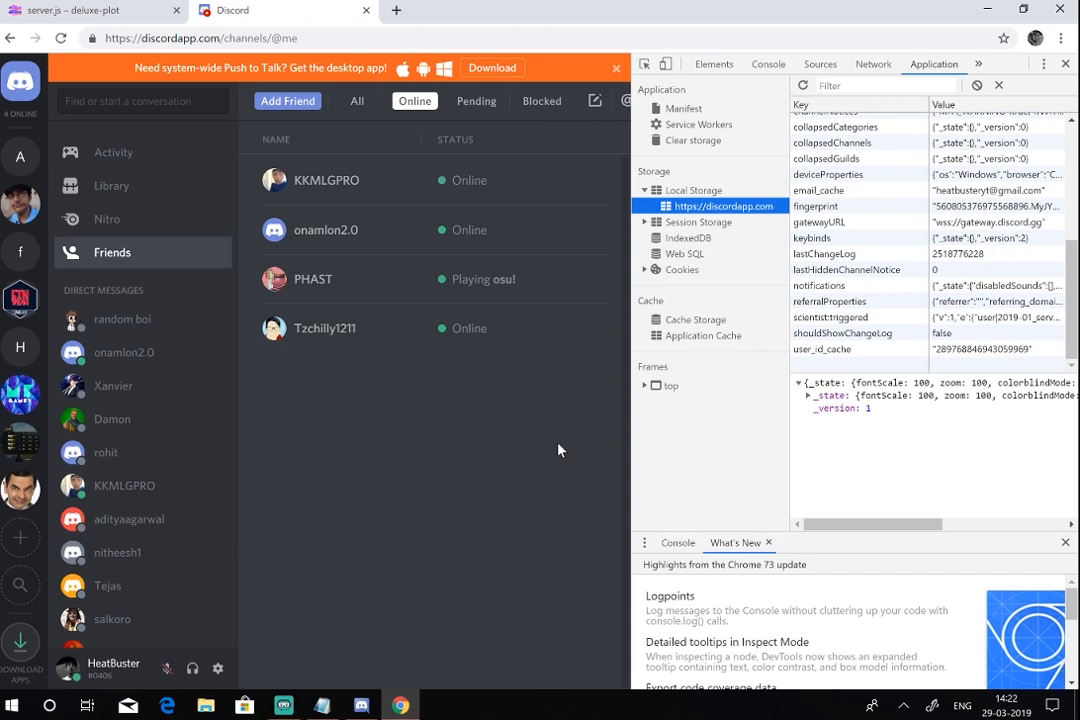
pyautogui.moveTo(418, 427)
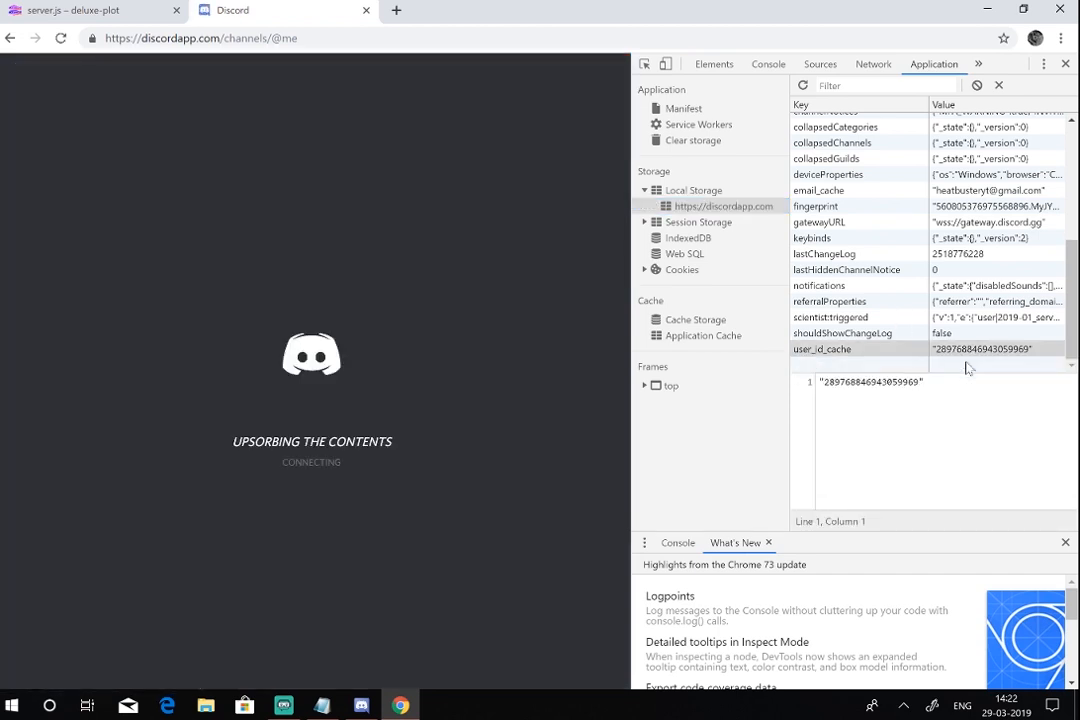
pyautogui.click(90, 10)
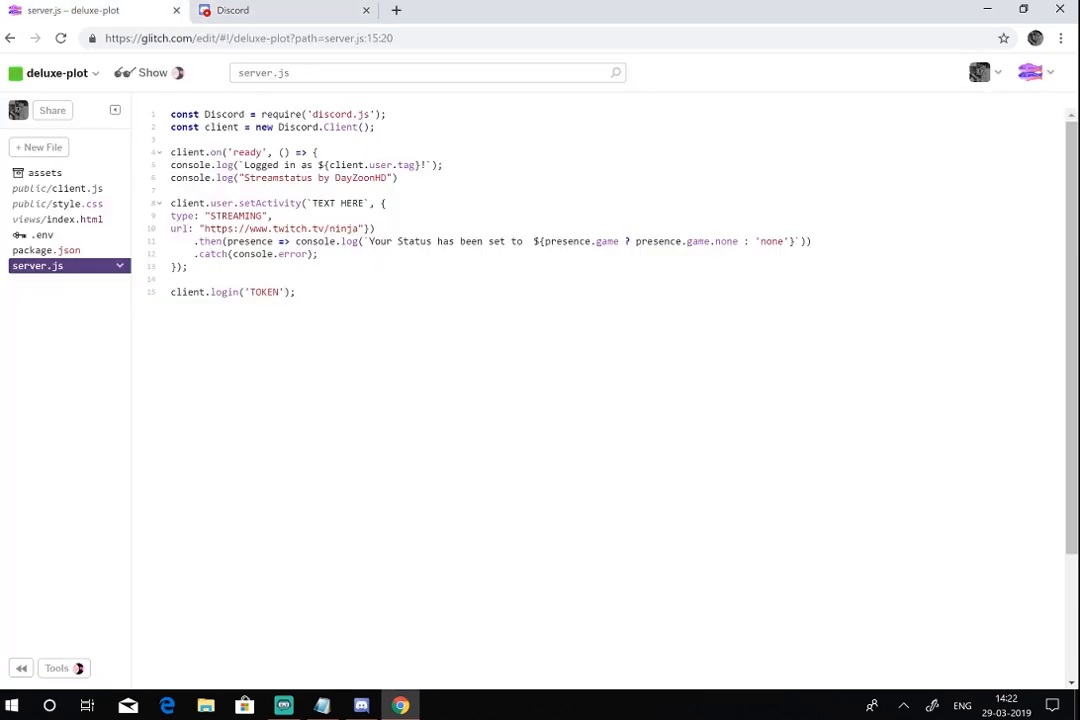
pyautogui.click(273, 291)
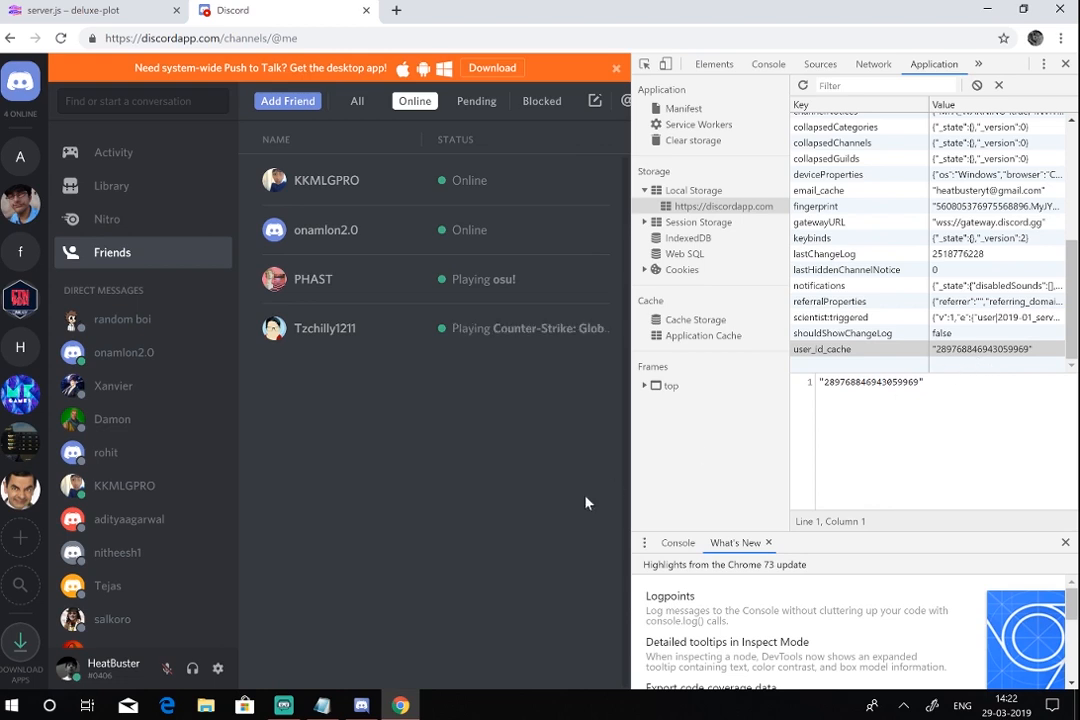
pyautogui.moveTo(550, 476)
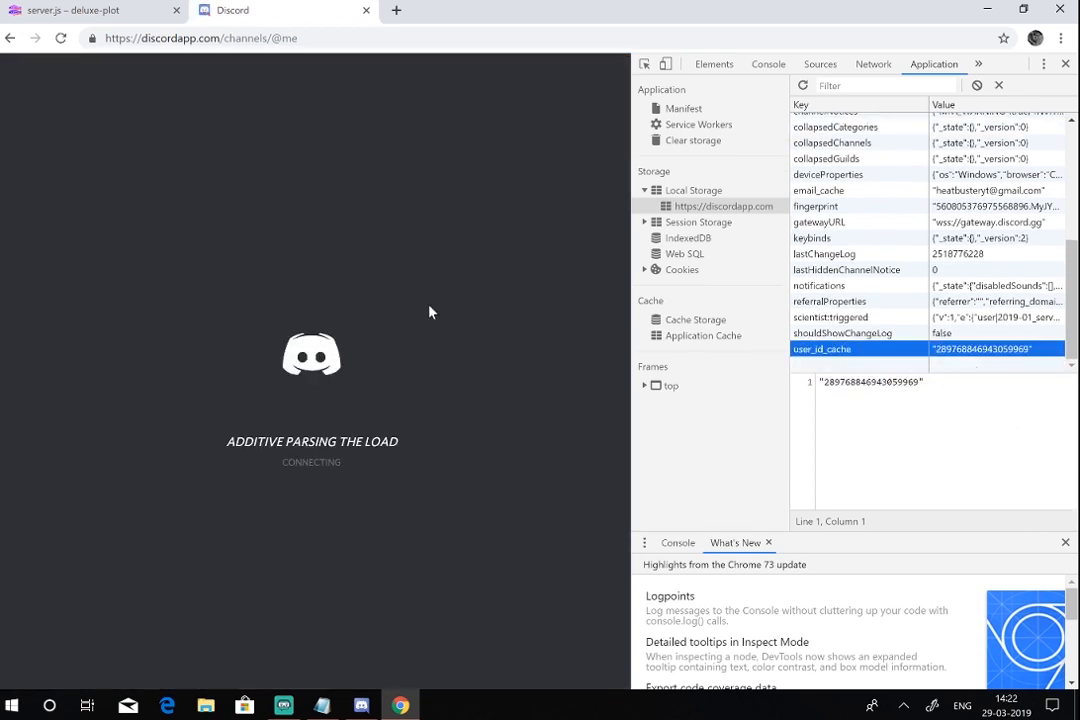
pyautogui.click(95, 10)
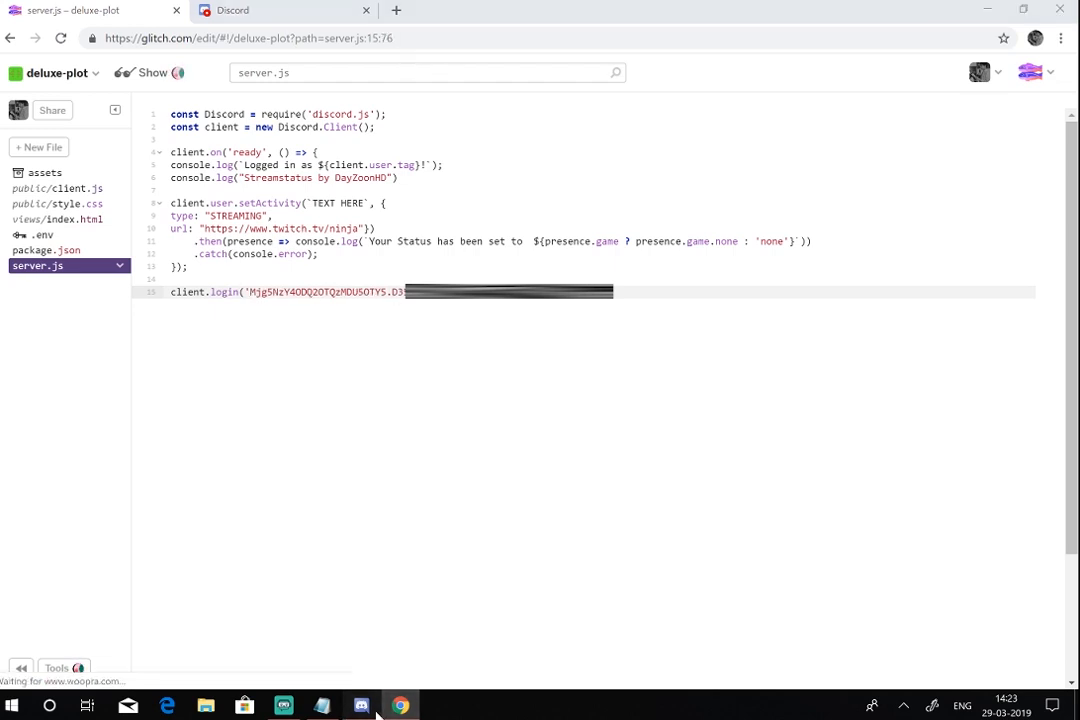
# Step: Replace the TEXT HERE activity placeholder in server.js with 'your life.'
pyautogui.click(360, 706)
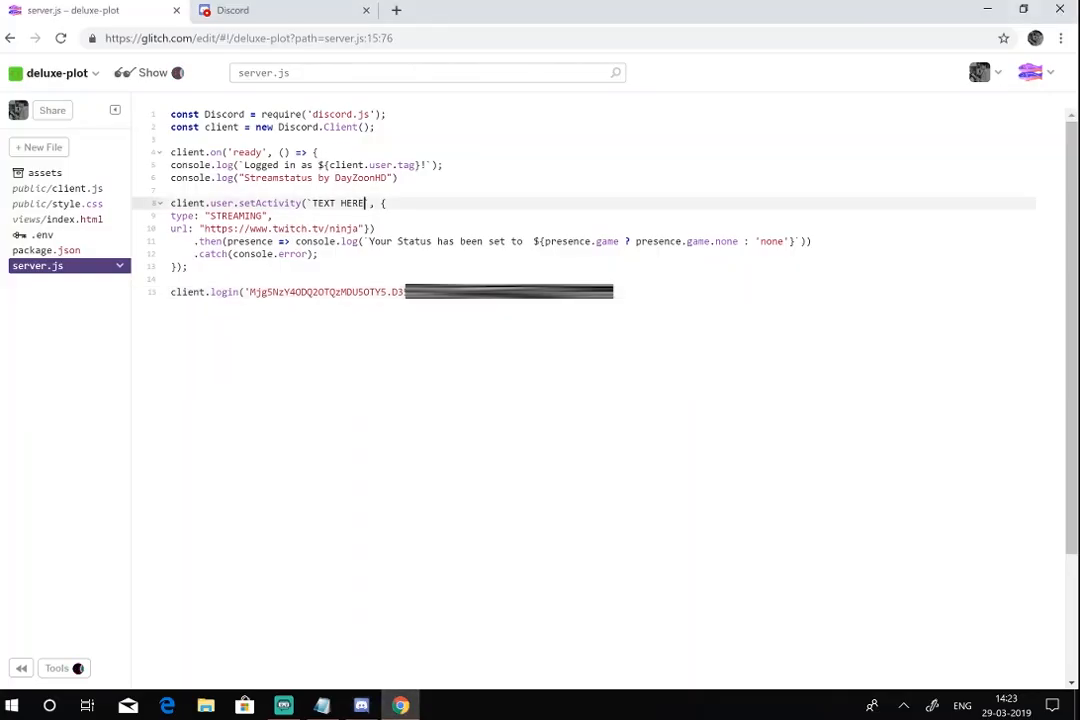
pyautogui.press('Backspace')
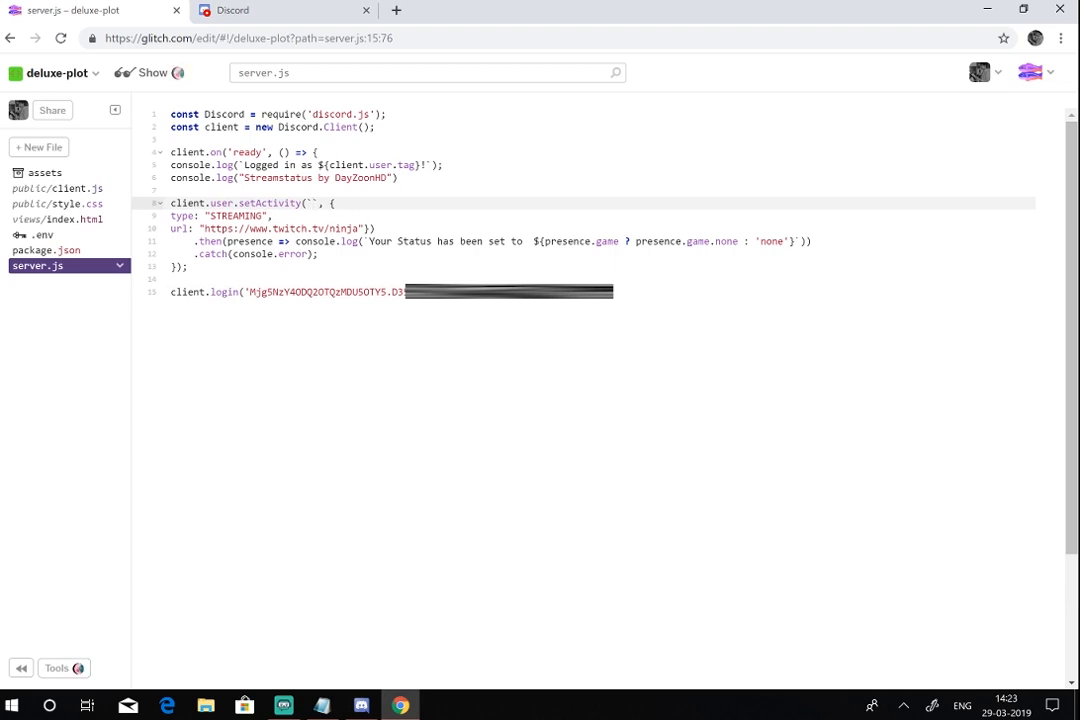
pyautogui.write('y')
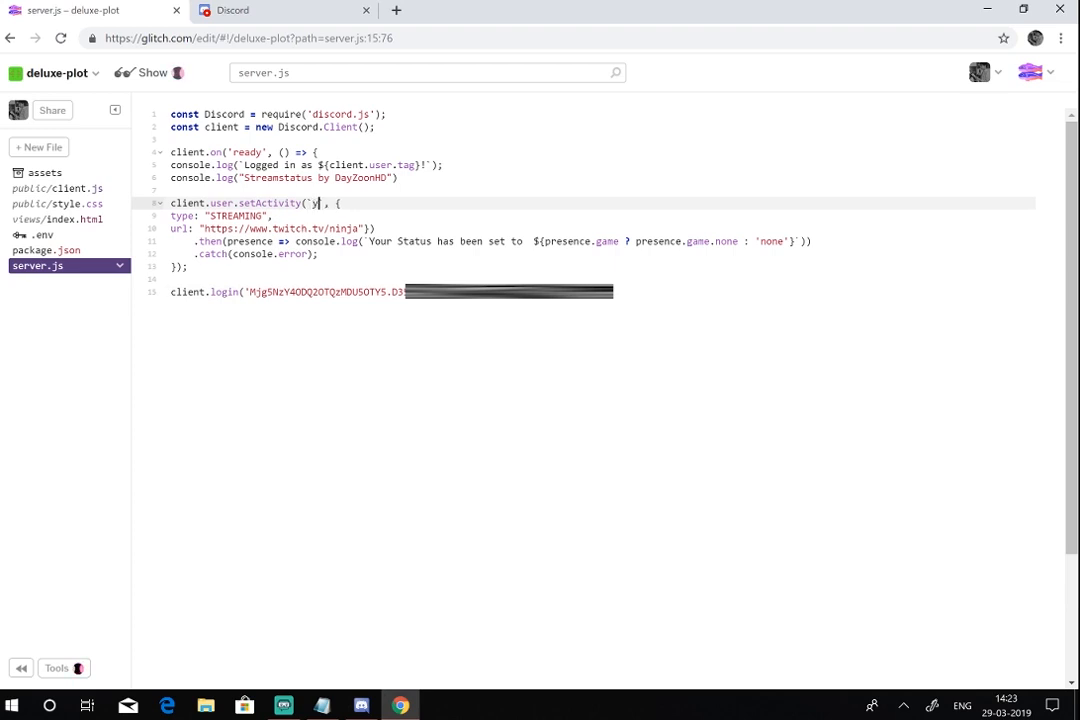
pyautogui.write('your life')
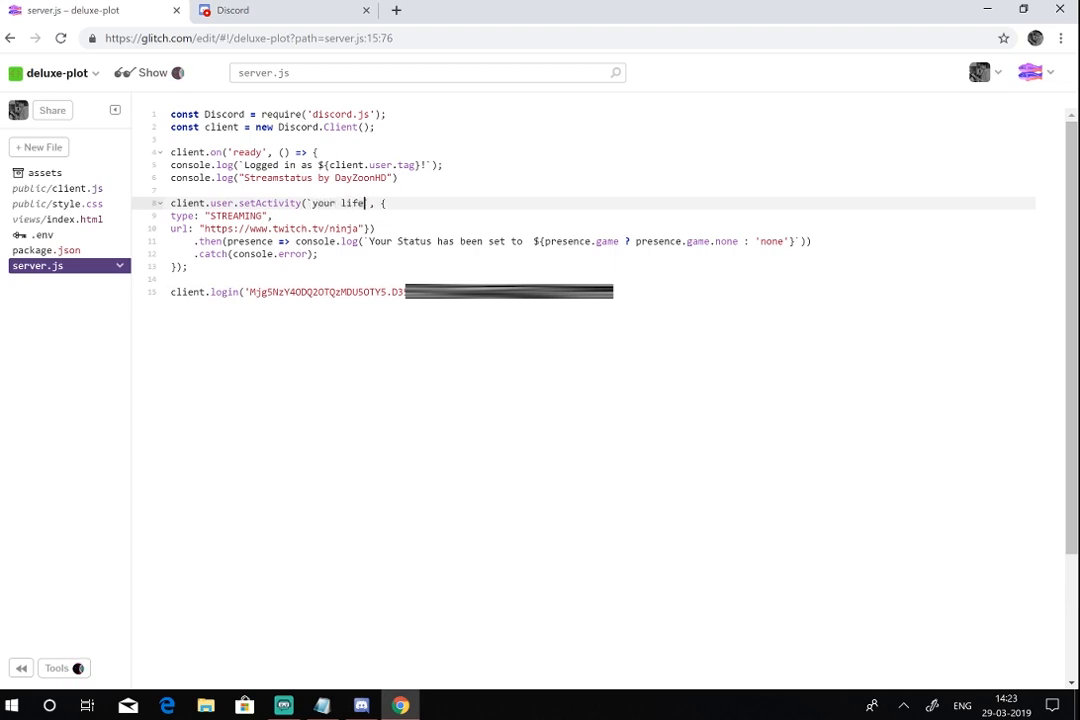
pyautogui.write('.')
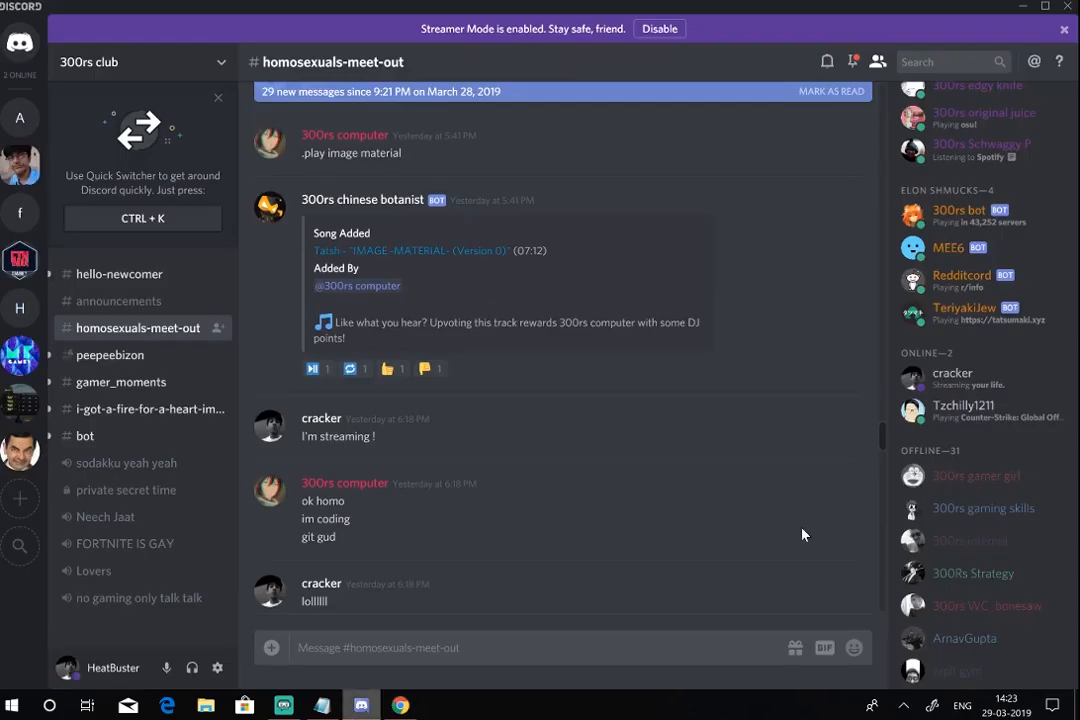
pyautogui.moveTo(990, 380)
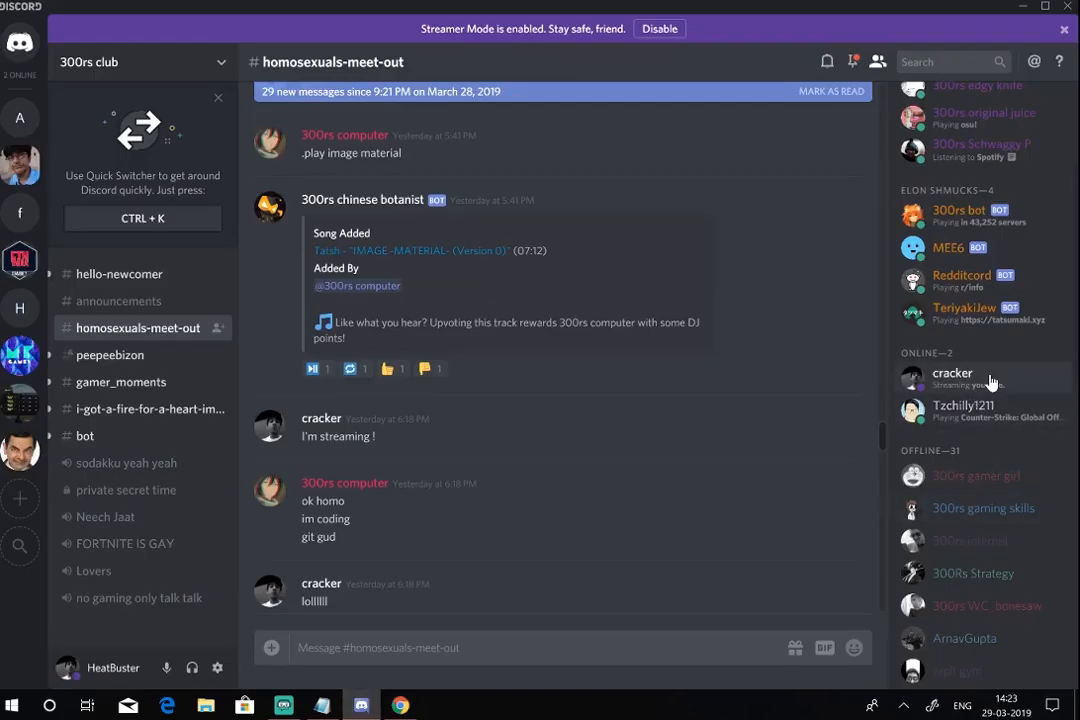
# Step: Open your Discord profile card to confirm Live on Twitch with 'your life.'
pyautogui.click(952, 378)
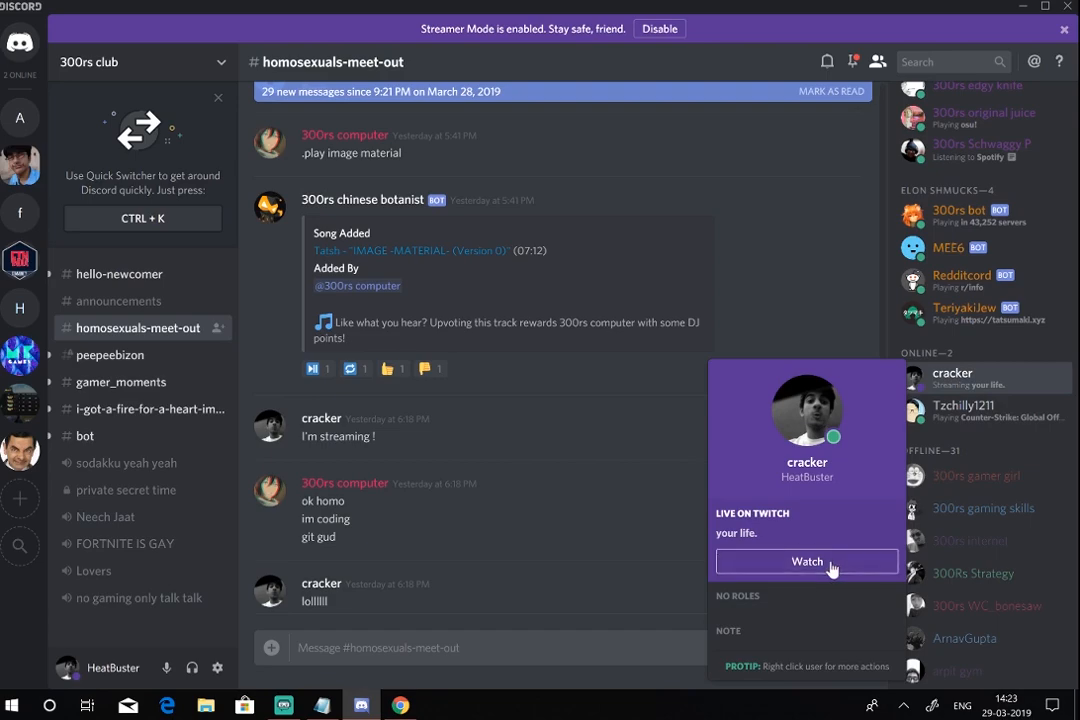
pyautogui.click(807, 561)
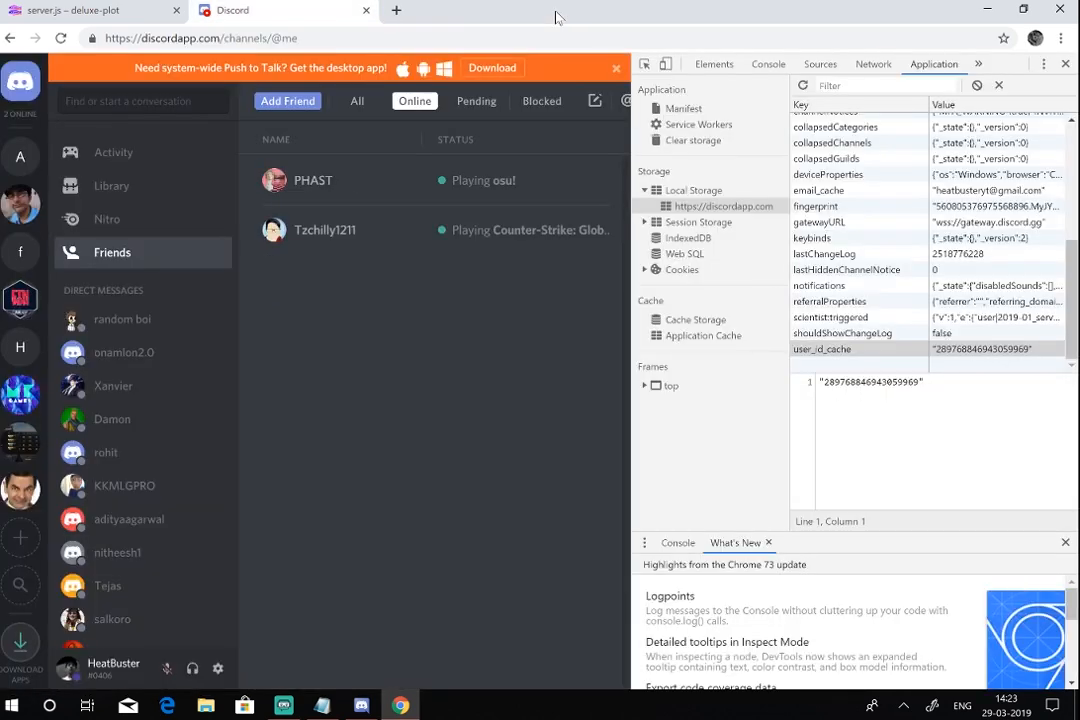
# Step: Make the deluxe-plot Glitch project private through the Share panel
pyautogui.click(90, 10)
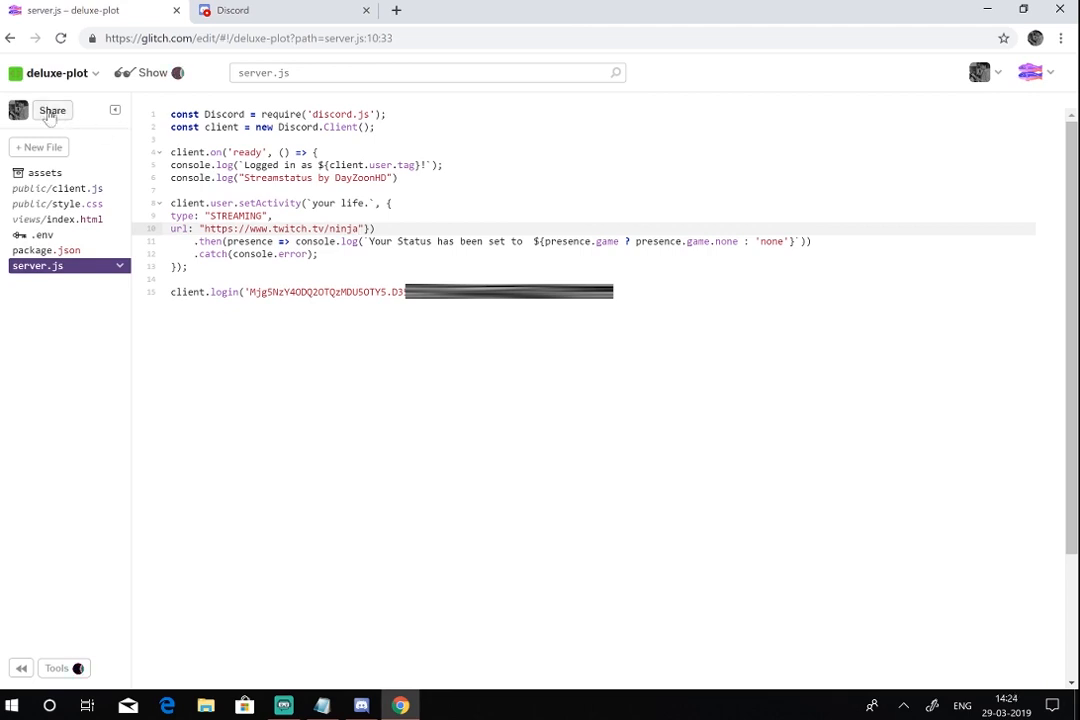
pyautogui.click(52, 110)
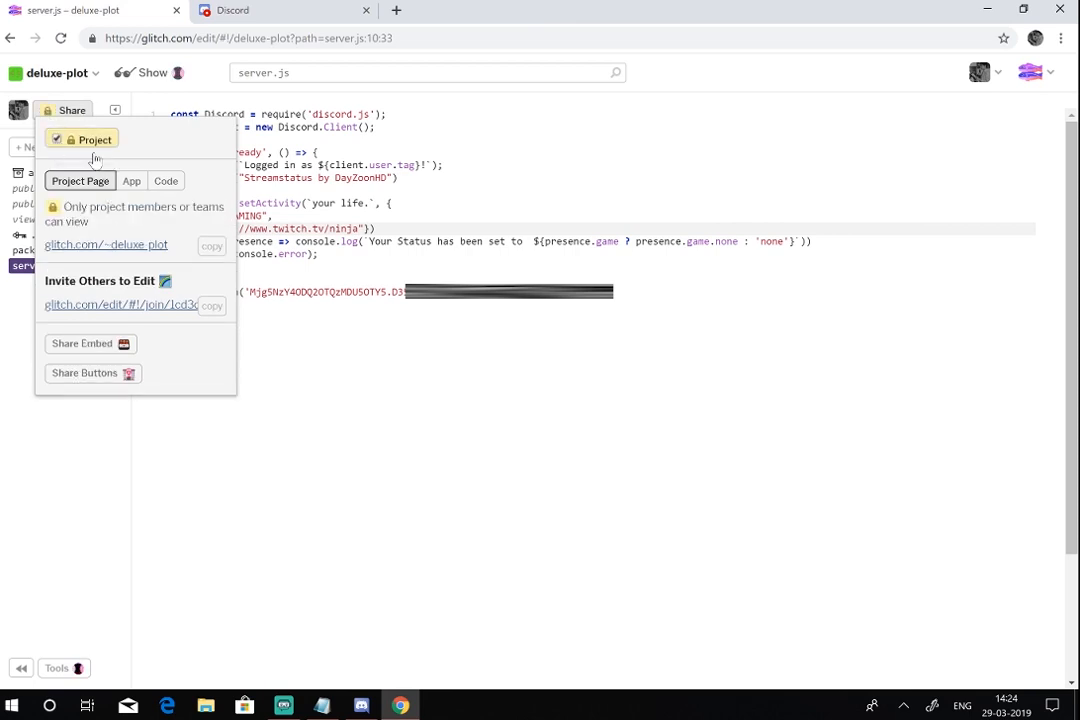
pyautogui.click(71, 110)
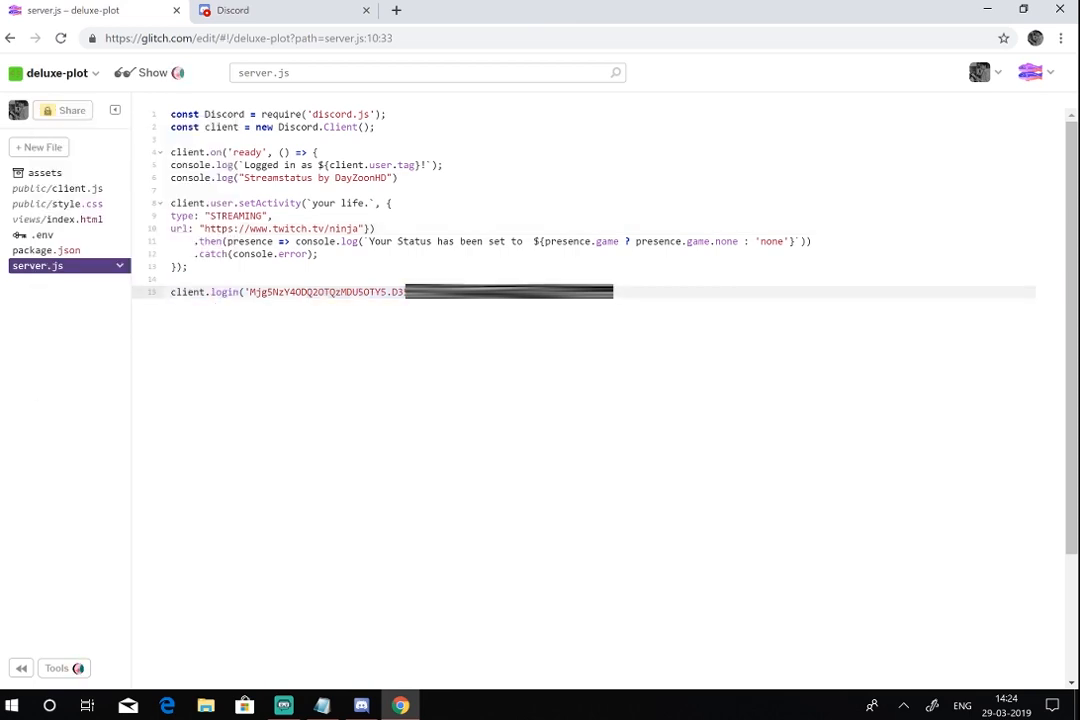
pyautogui.click(280, 10)
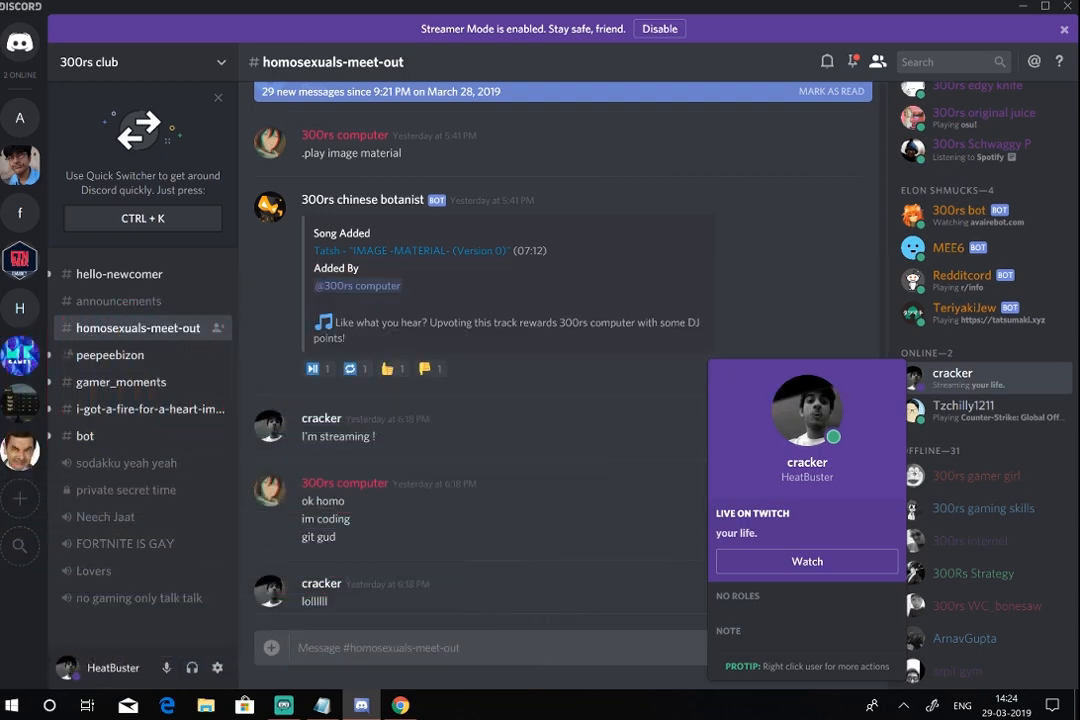
pyautogui.moveTo(535, 678)
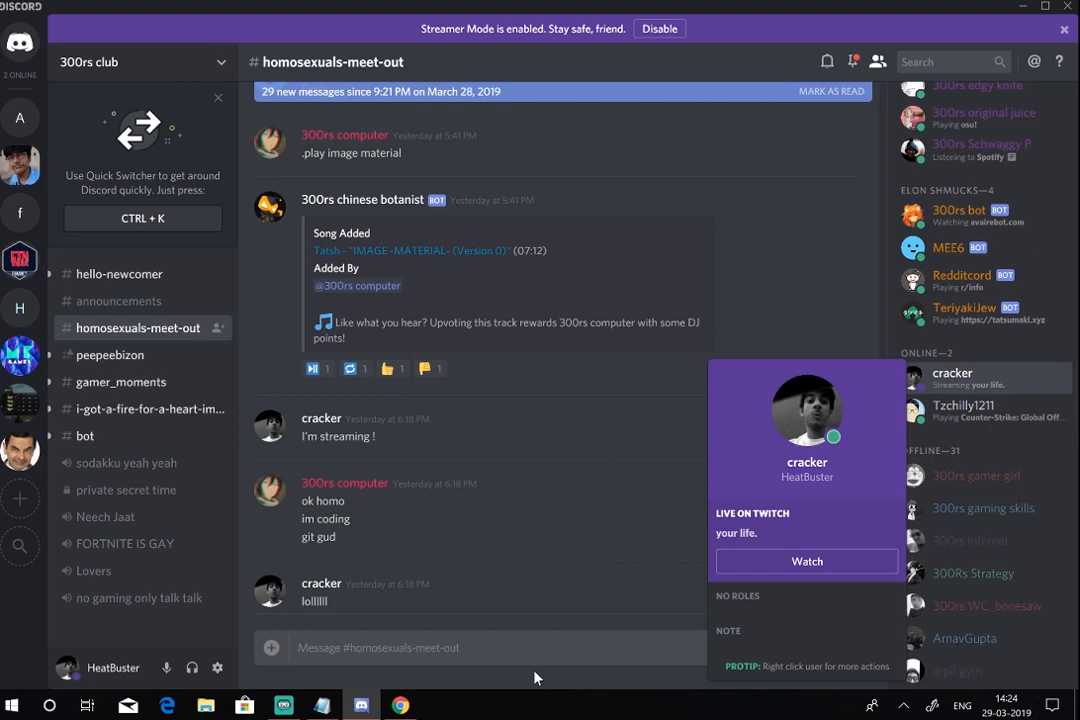